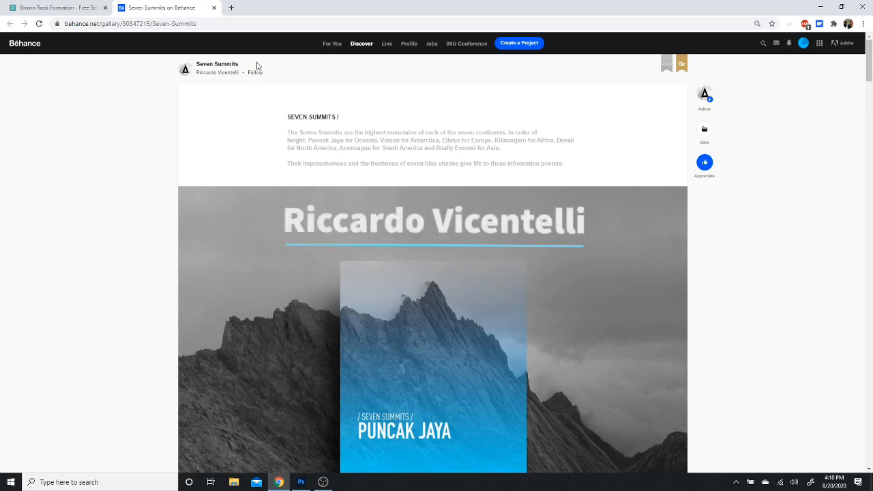
{"action": "mouse_move", "coordinate": [181, 163]}
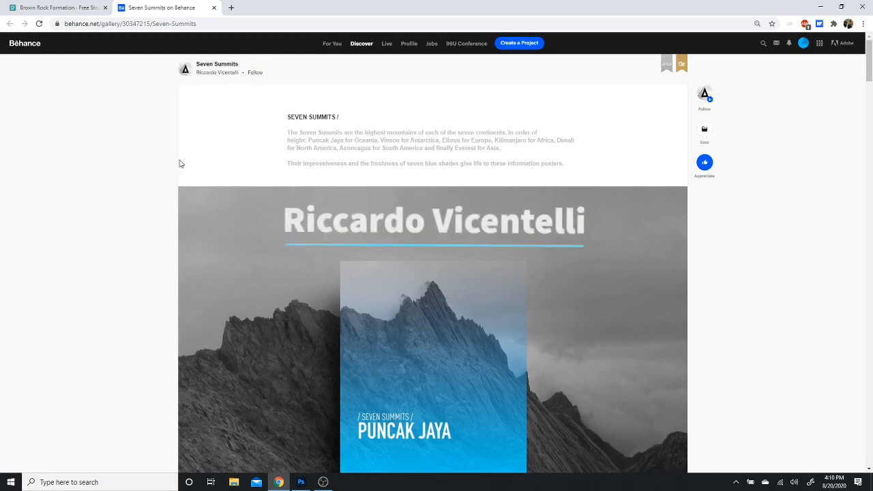
Step: Create a new 1800 × 1800 px, 300 ppi, 8-bit RGB document from the recent preset
{"action": "scroll", "scroll_direction": "down", "scroll_amount": 3}
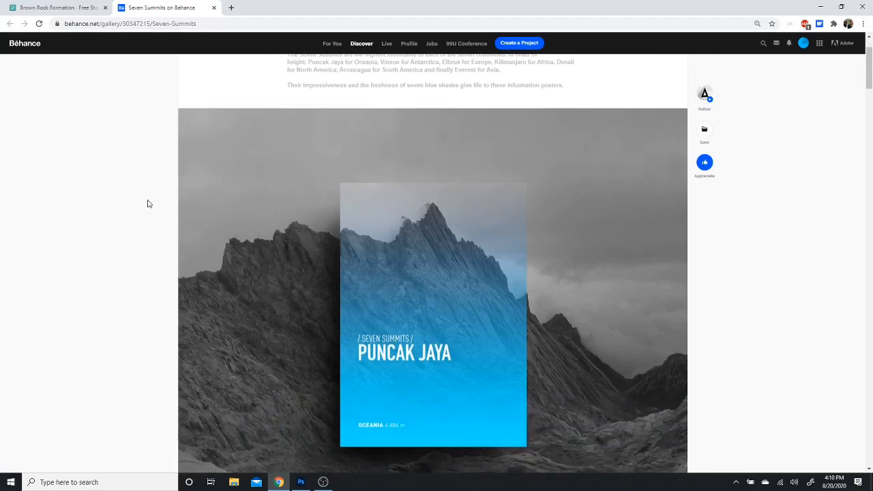
{"action": "scroll", "scroll_direction": "down", "scroll_amount": 3}
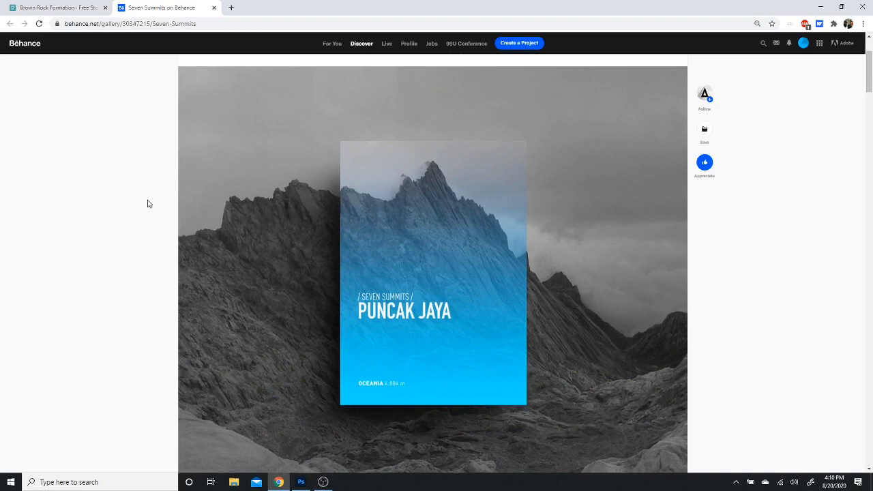
{"action": "scroll", "scroll_direction": "down", "scroll_amount": 3}
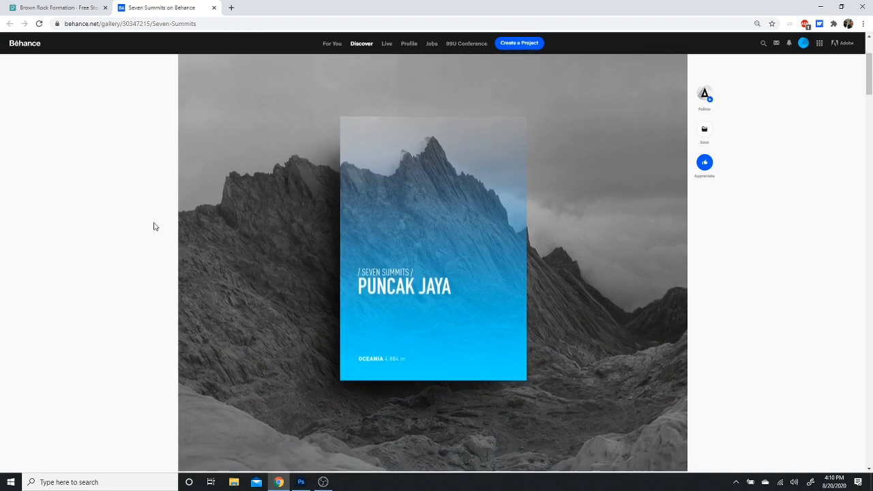
{"action": "mouse_move", "coordinate": [459, 266]}
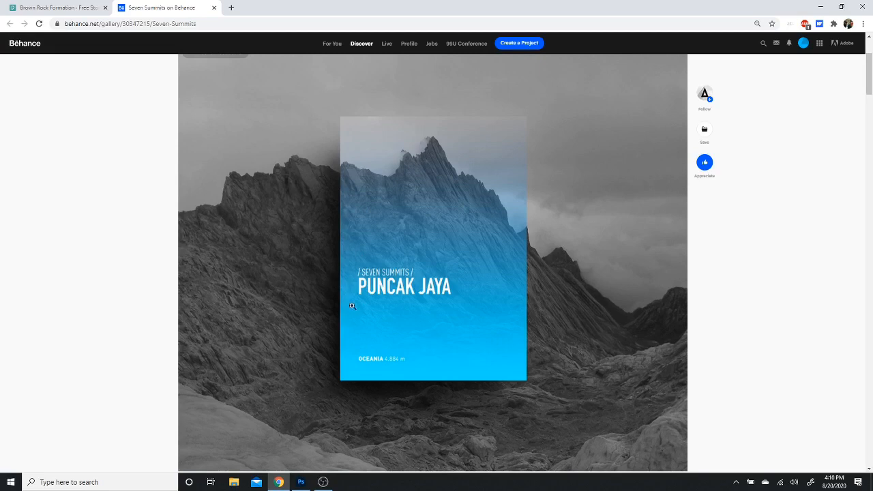
{"action": "mouse_move", "coordinate": [310, 314]}
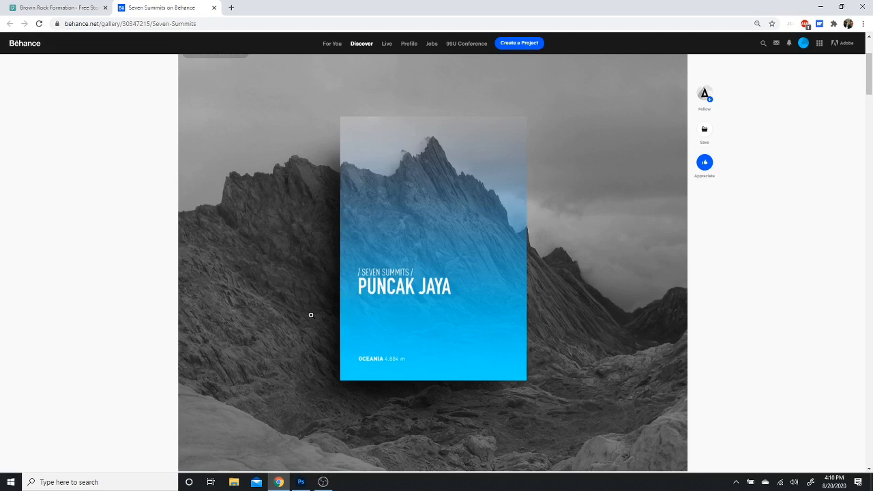
{"action": "mouse_move", "coordinate": [386, 285]}
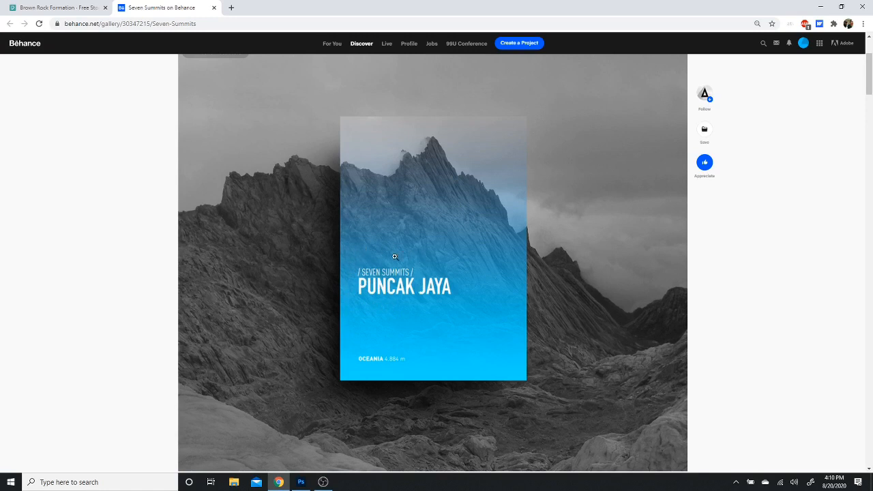
{"action": "mouse_move", "coordinate": [274, 383]}
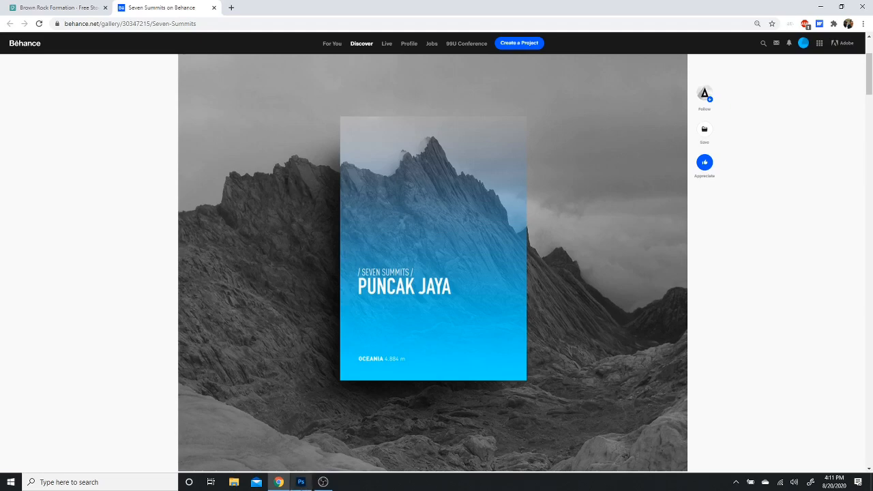
{"action": "left_click", "coordinate": [301, 482]}
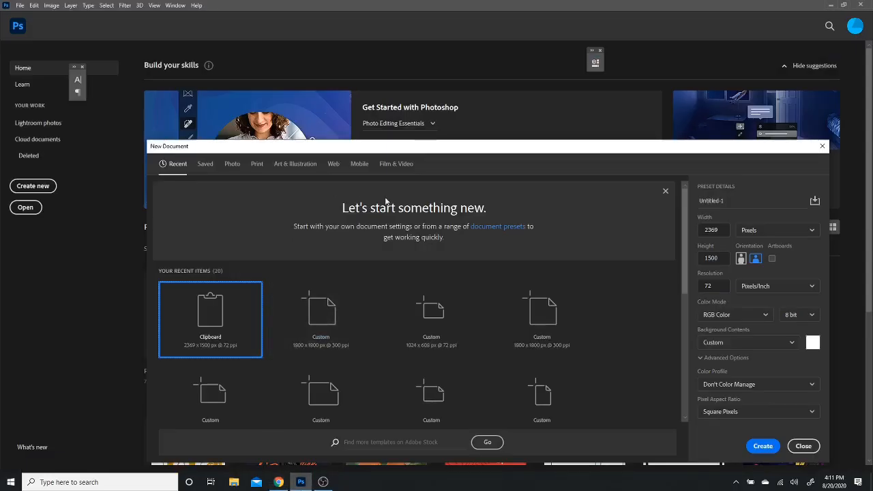
{"action": "left_click", "coordinate": [541, 319]}
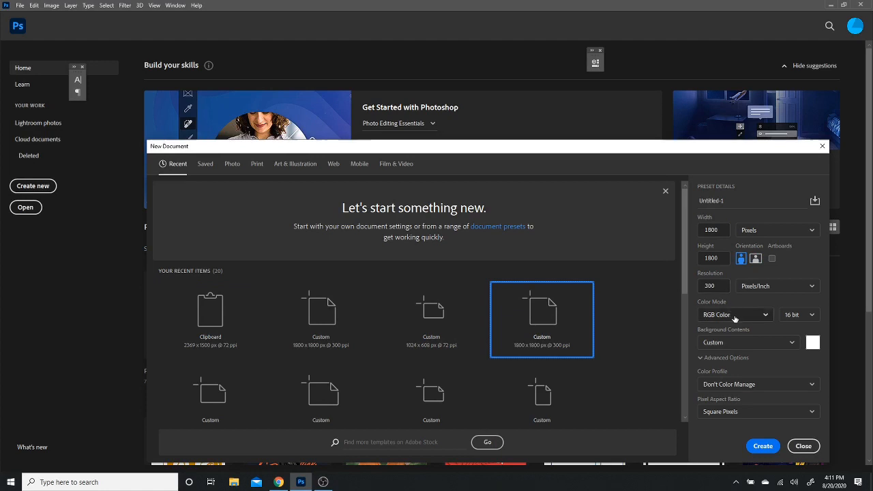
{"action": "left_click", "coordinate": [798, 314]}
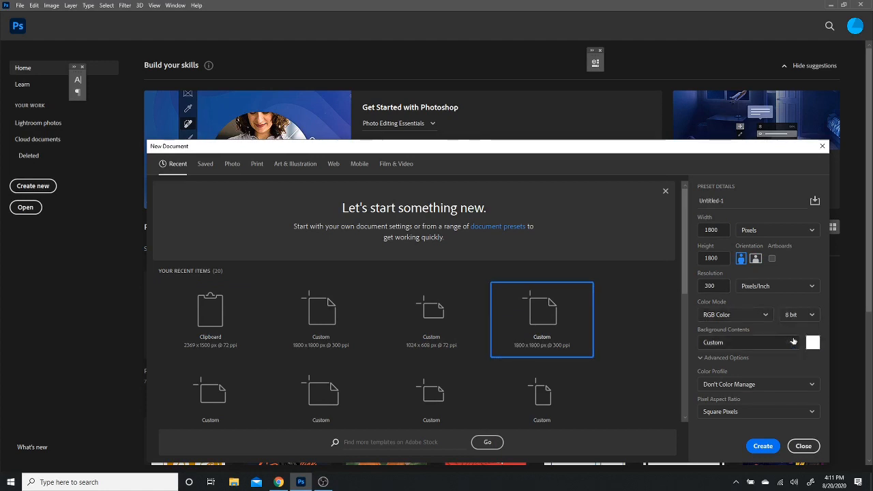
{"action": "left_click", "coordinate": [734, 314]}
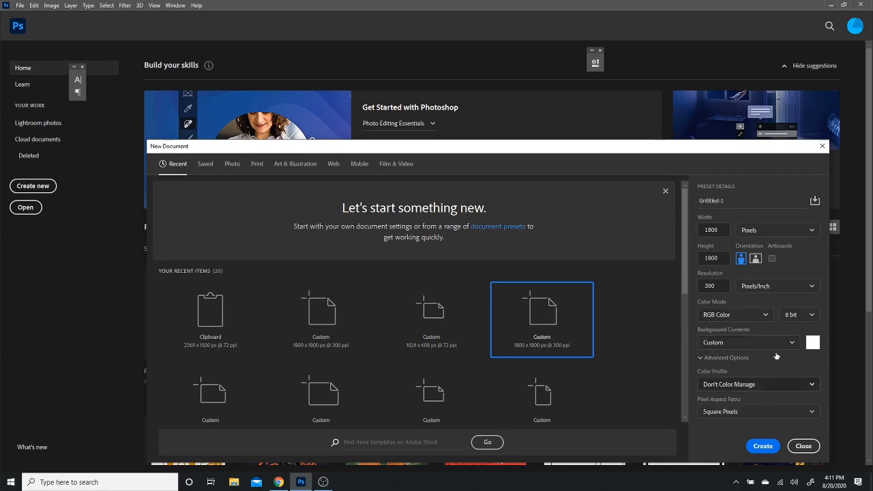
{"action": "left_click", "coordinate": [762, 445]}
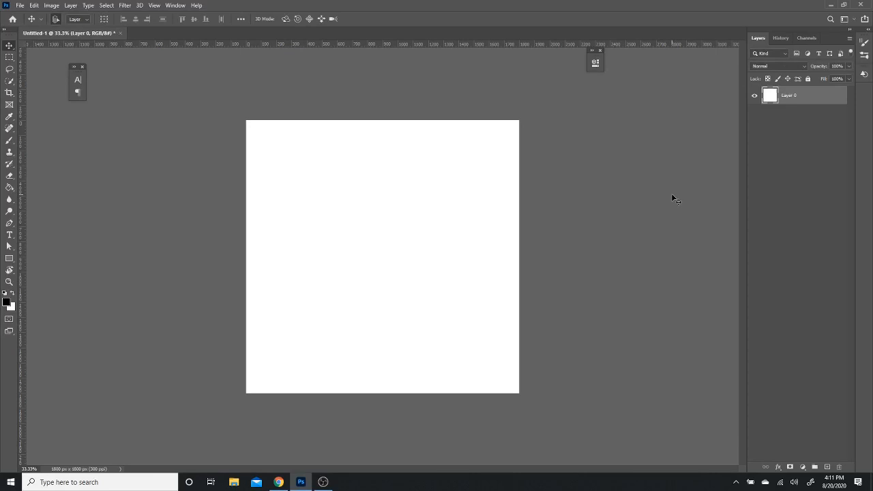
{"action": "mouse_move", "coordinate": [337, 412]}
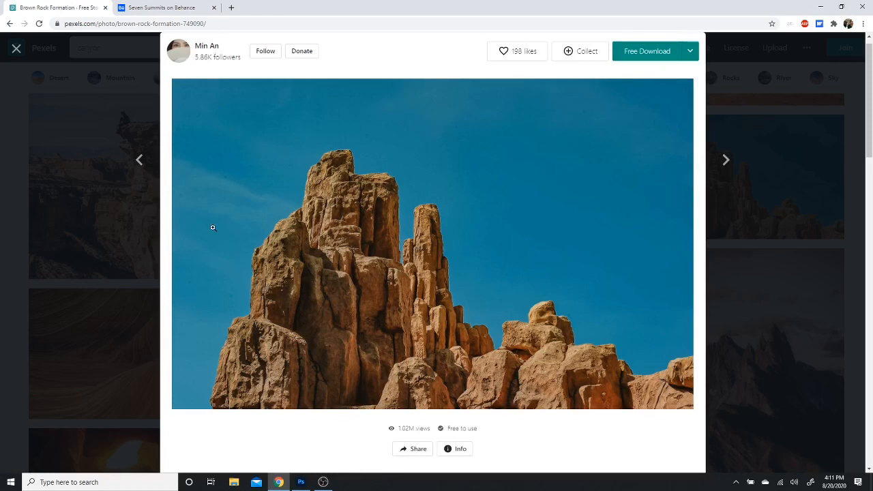
{"action": "mouse_move", "coordinate": [228, 147]}
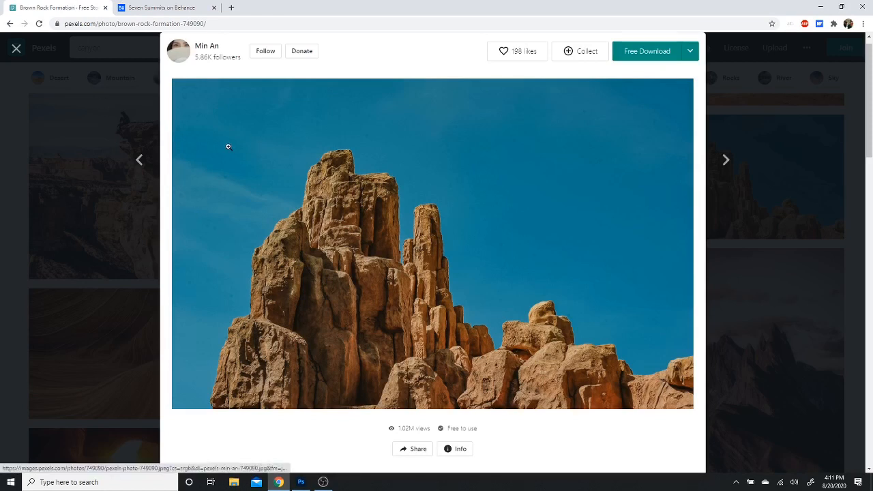
Step: Copy the brown rock formation image from the Pexels photo page
{"action": "right_click", "coordinate": [228, 146]}
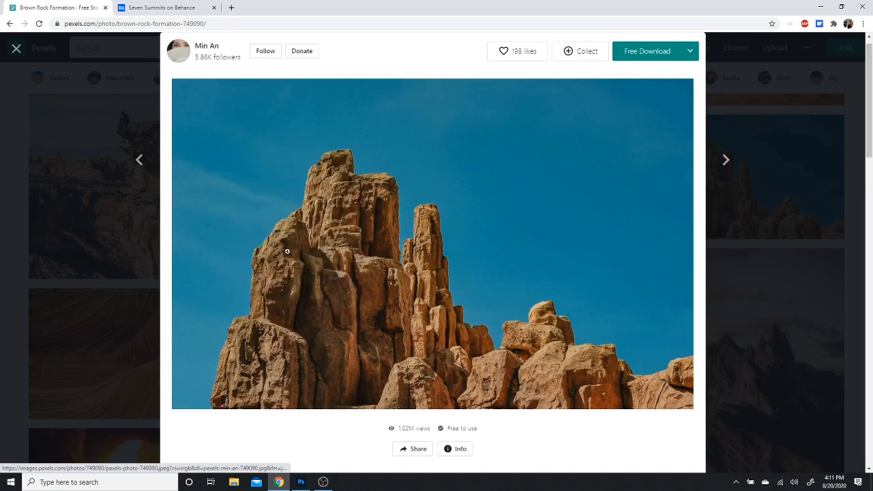
{"action": "left_click", "coordinate": [301, 482]}
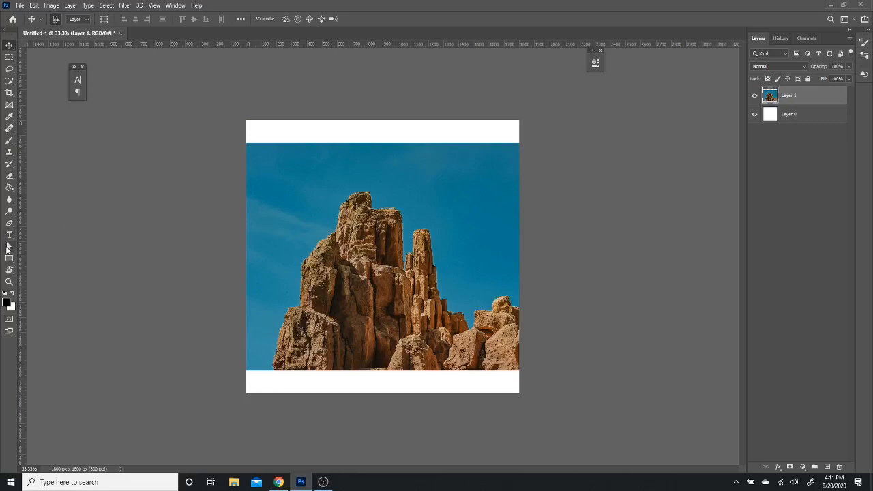
Step: Add a vertical and a horizontal guide, each at 50%, through the canvas centre
{"action": "left_click", "coordinate": [155, 5]}
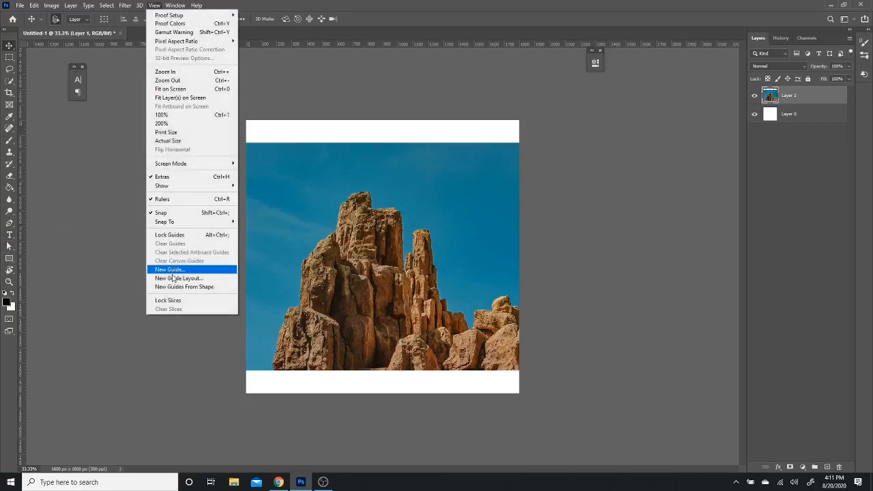
{"action": "left_click", "coordinate": [169, 268]}
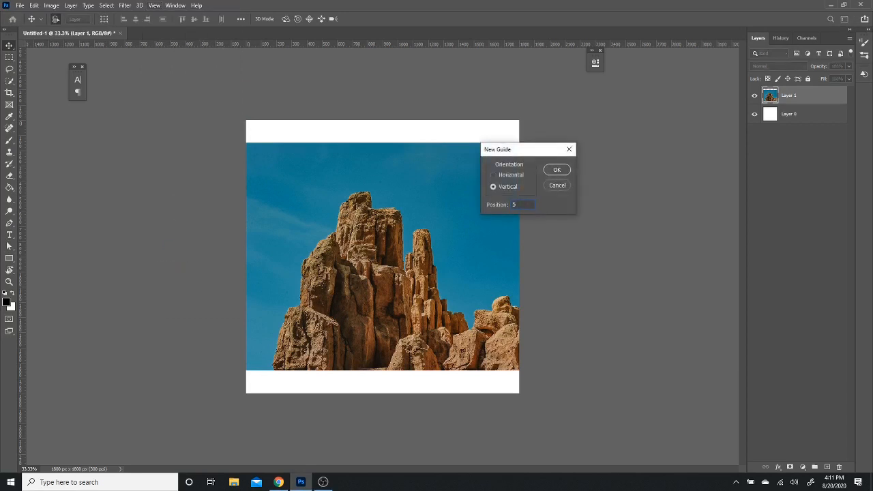
{"action": "left_click", "coordinate": [556, 169]}
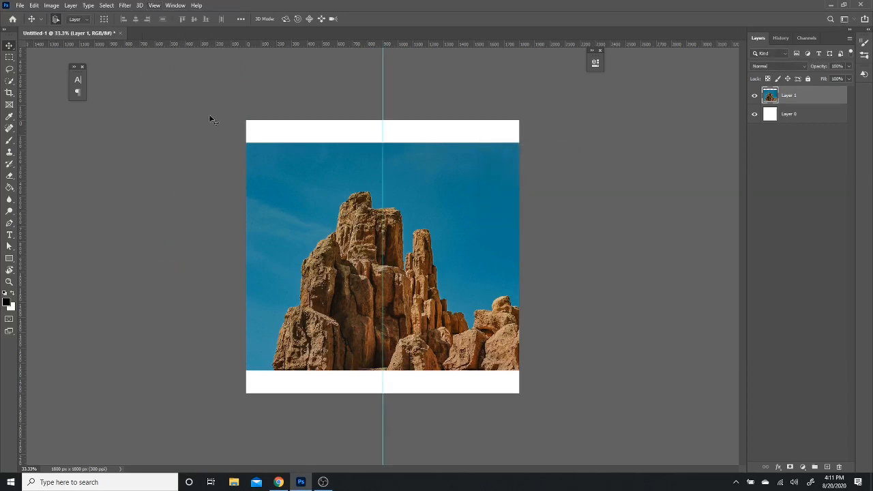
{"action": "left_click", "coordinate": [155, 5]}
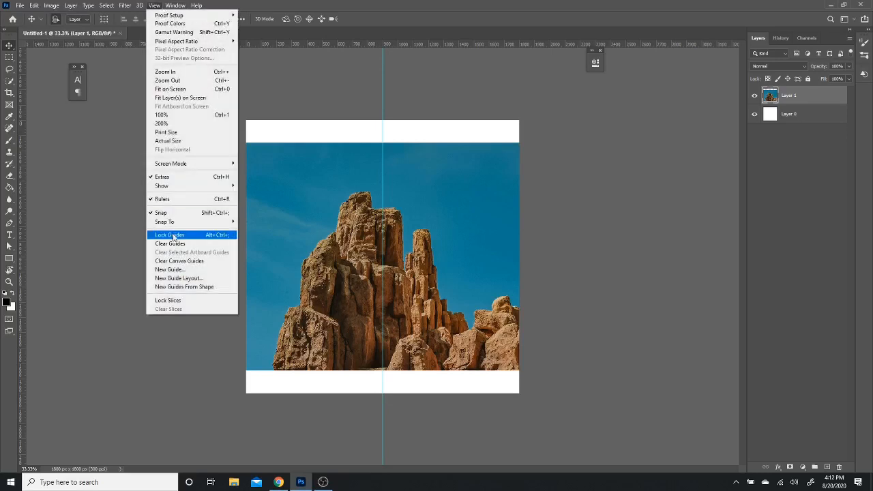
{"action": "left_click", "coordinate": [169, 269]}
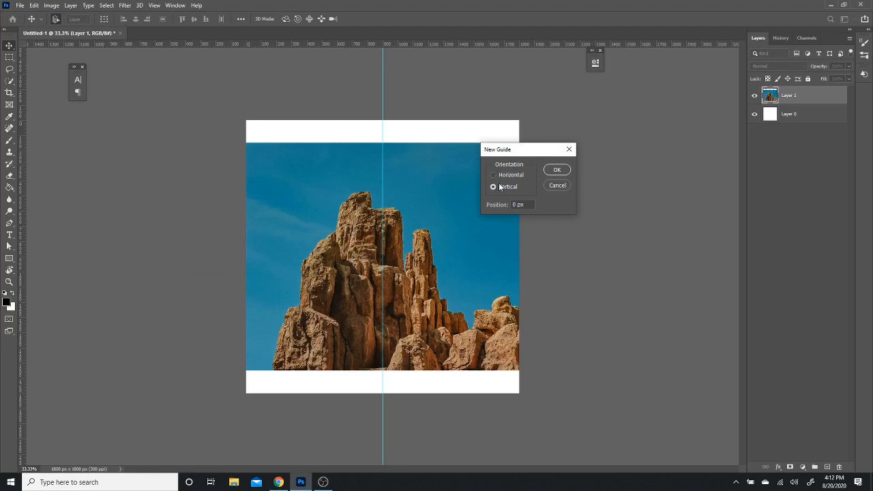
{"action": "left_click", "coordinate": [493, 175]}
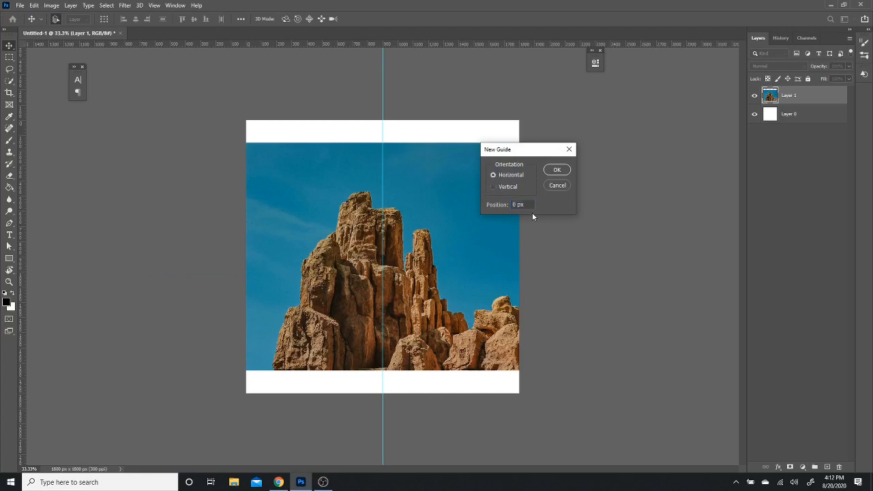
{"action": "type", "text": "50"}
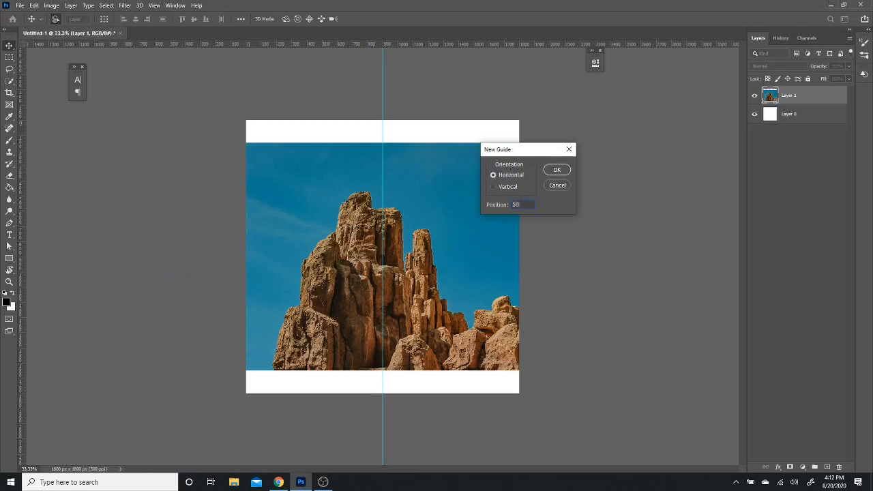
{"action": "left_click", "coordinate": [557, 169]}
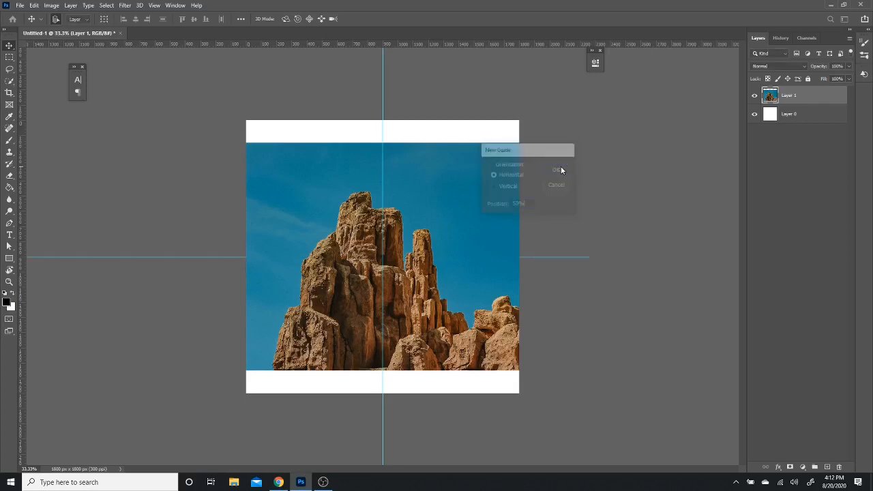
{"action": "left_click", "coordinate": [557, 169]}
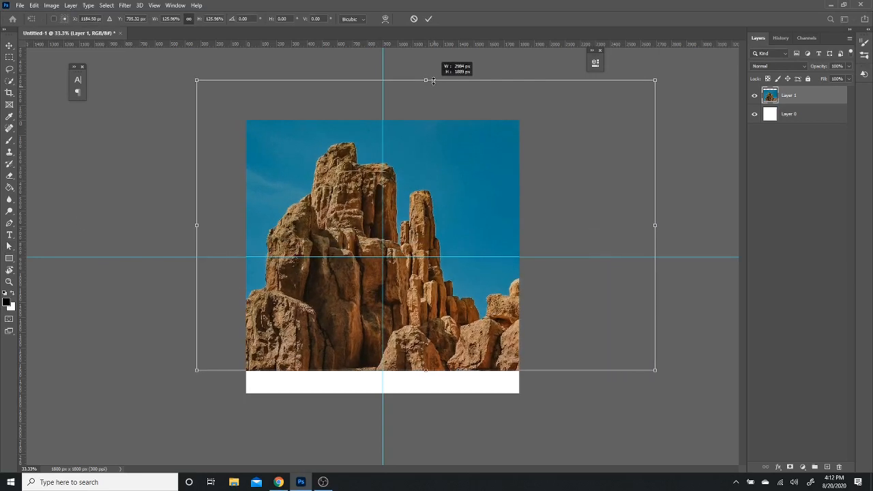
Step: Enlarge the rock photo until it covers the whole square canvas with no white strips
{"action": "left_click_drag", "start_coordinate": [433, 81], "coordinate": [441, 96]}
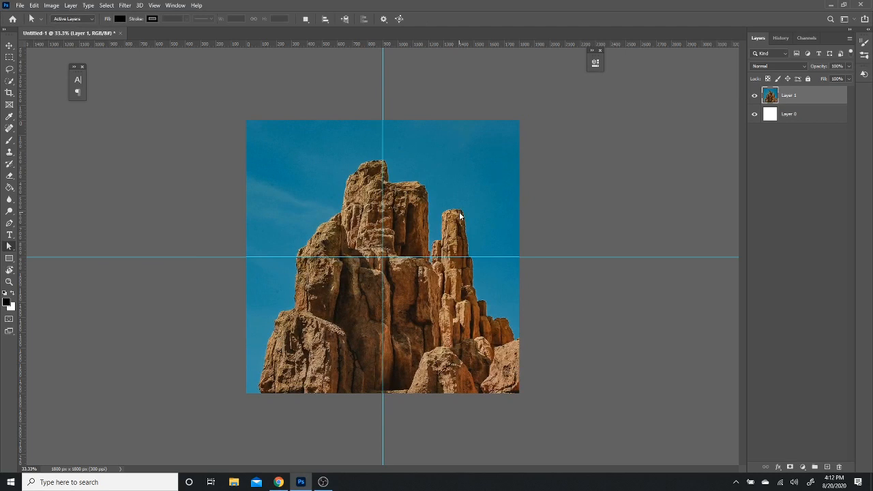
{"action": "mouse_move", "coordinate": [604, 172]}
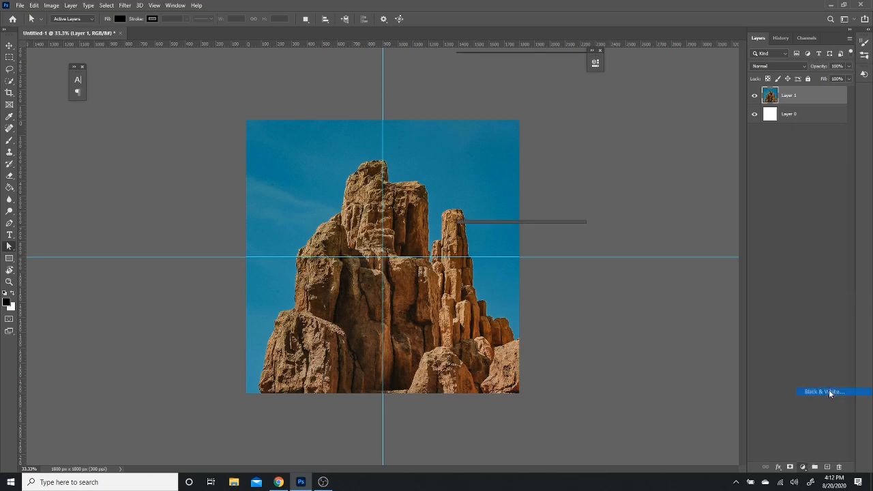
Step: Add a black-to-white Gradient Map adjustment layer above the rock photo
{"action": "left_click", "coordinate": [823, 391]}
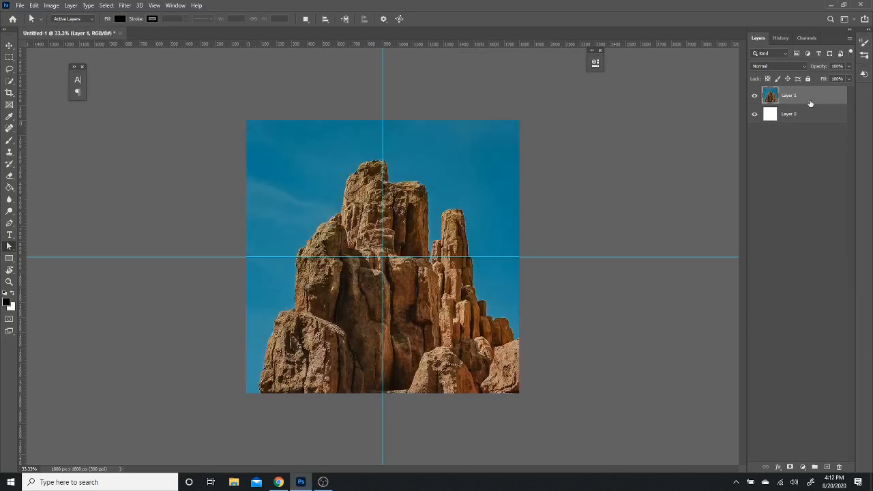
{"action": "left_click", "coordinate": [802, 466]}
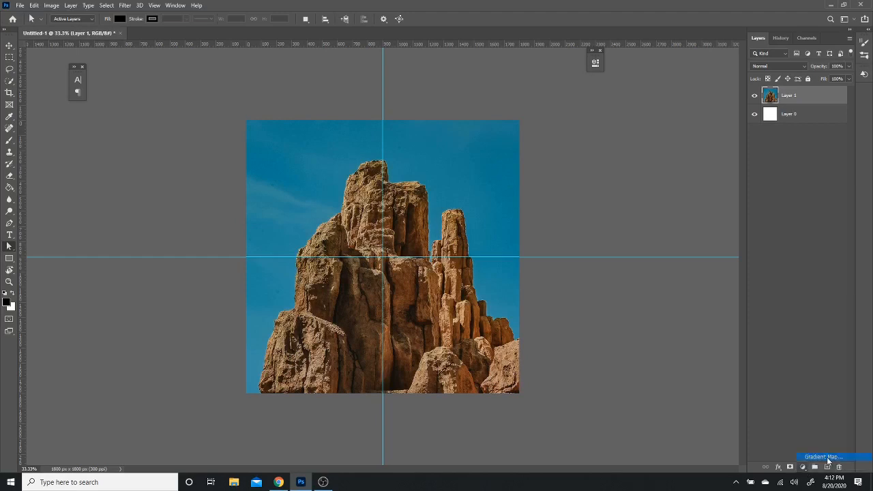
{"action": "left_click", "coordinate": [821, 456]}
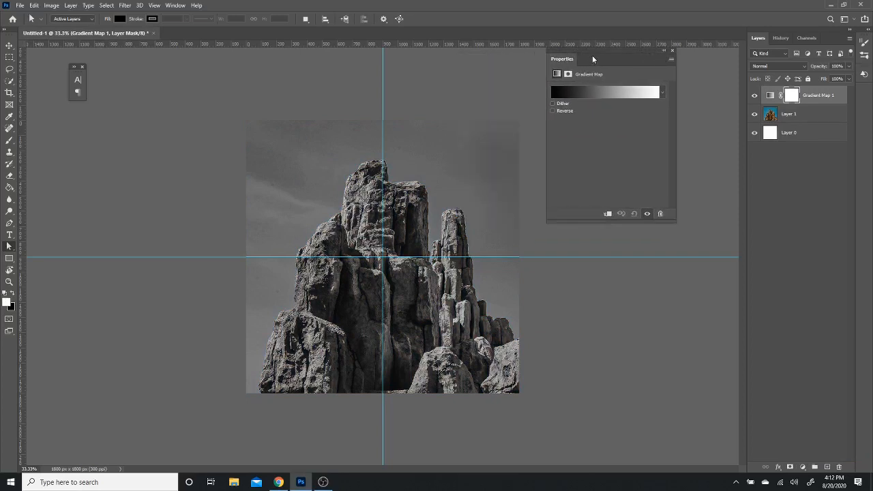
Step: Recolour the gradient map stops to dark and light grey, with the midpoint at 65%
{"action": "left_click", "coordinate": [604, 92]}
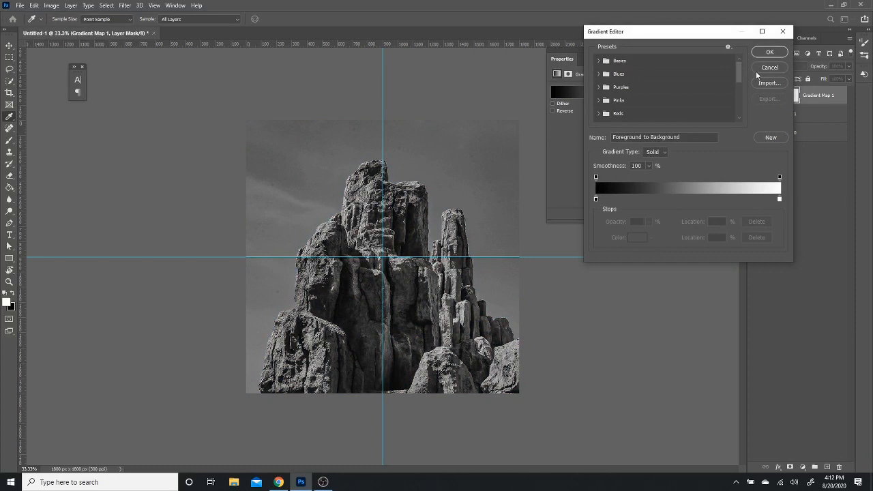
{"action": "left_click", "coordinate": [769, 52]}
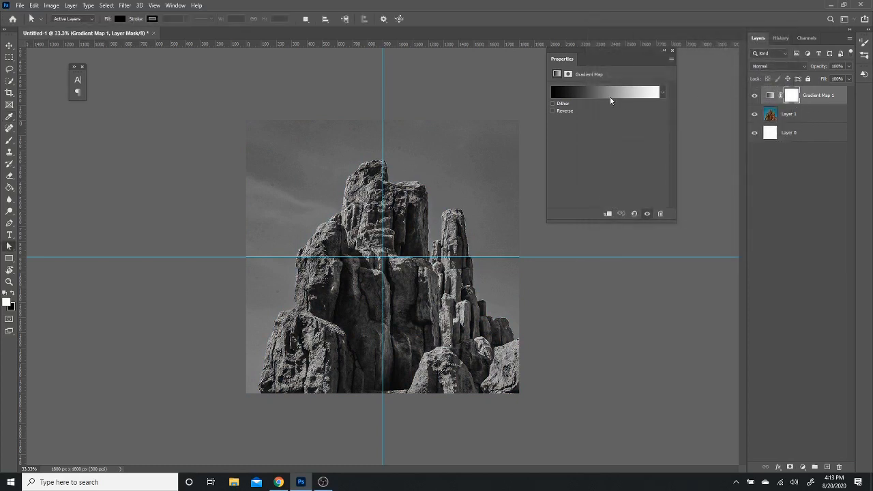
{"action": "left_click", "coordinate": [606, 92]}
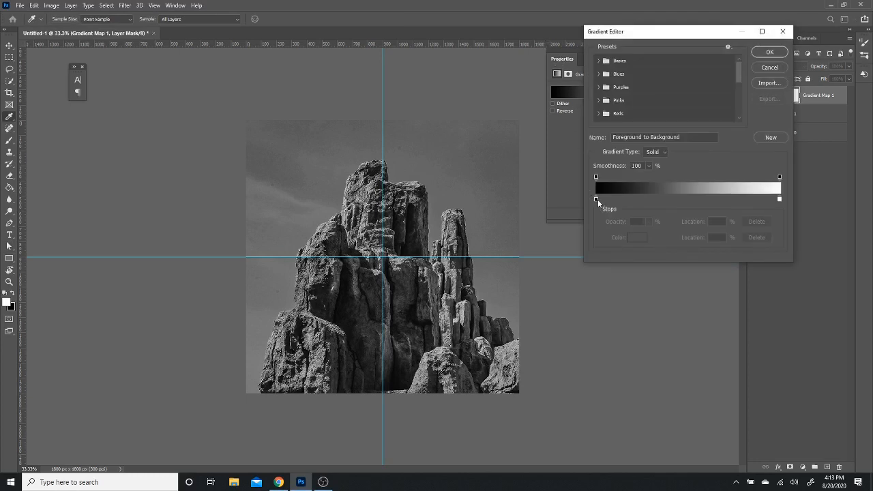
{"action": "left_click", "coordinate": [595, 198]}
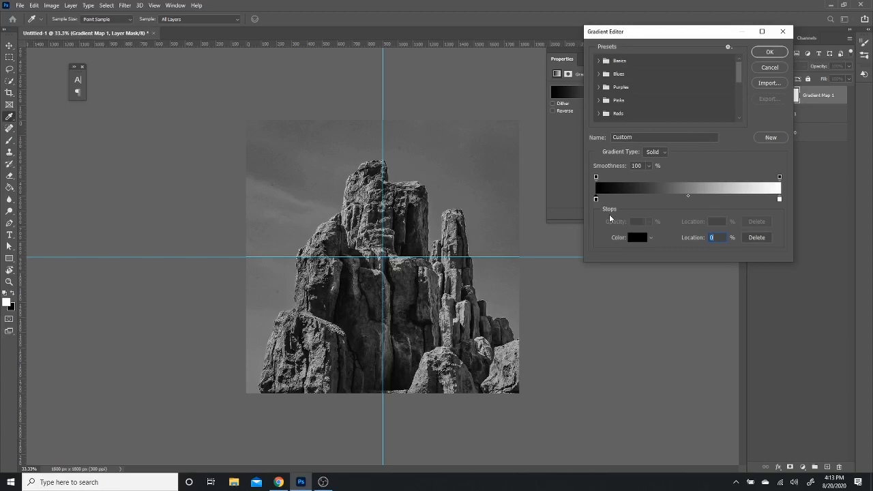
{"action": "left_click", "coordinate": [637, 238]}
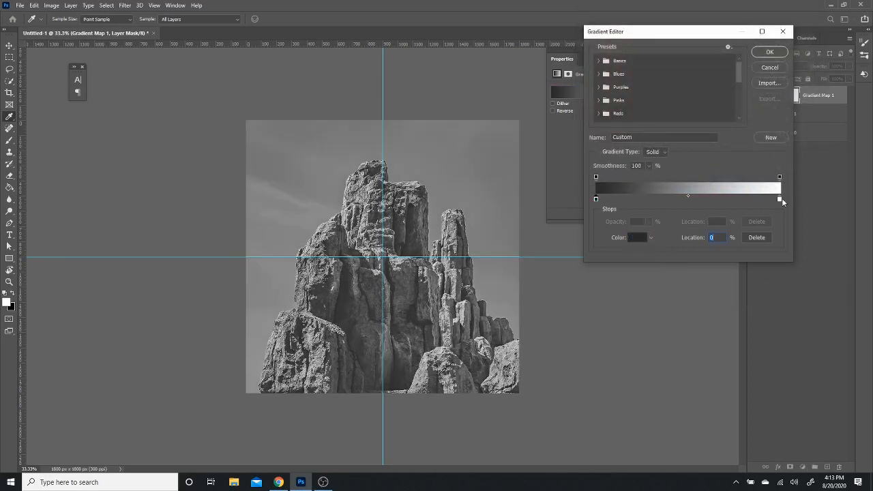
{"action": "left_click", "coordinate": [637, 237]}
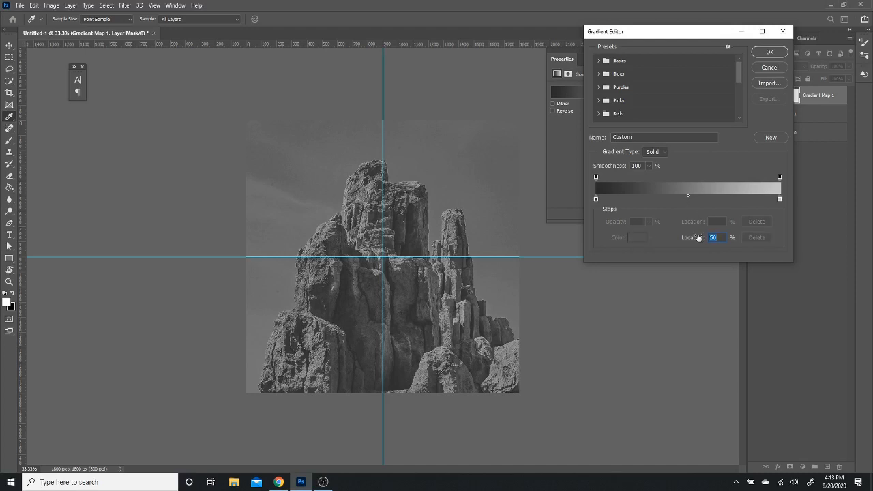
{"action": "left_click_drag", "start_coordinate": [687, 199], "coordinate": [733, 199]}
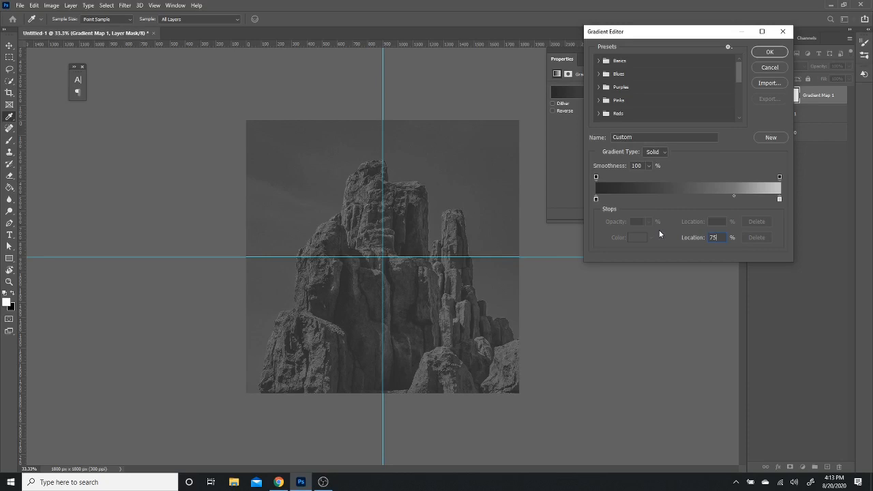
{"action": "left_click_drag", "start_coordinate": [733, 199], "coordinate": [715, 199]}
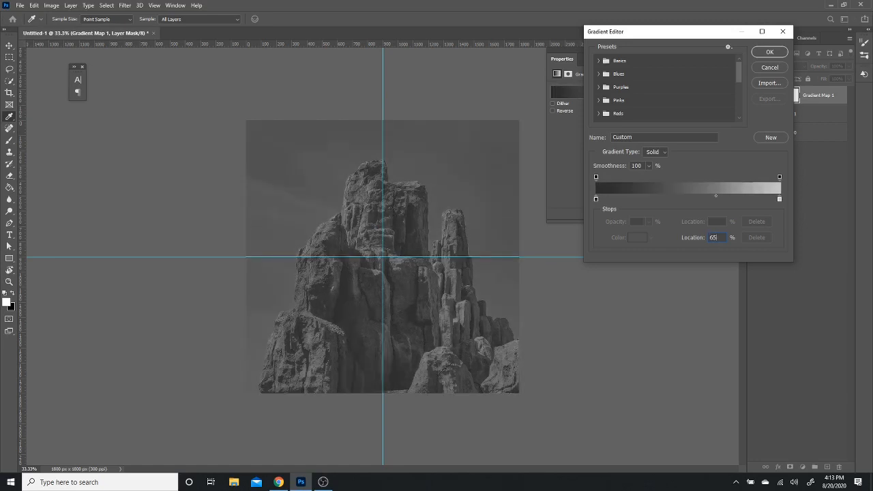
{"action": "left_click", "coordinate": [768, 52]}
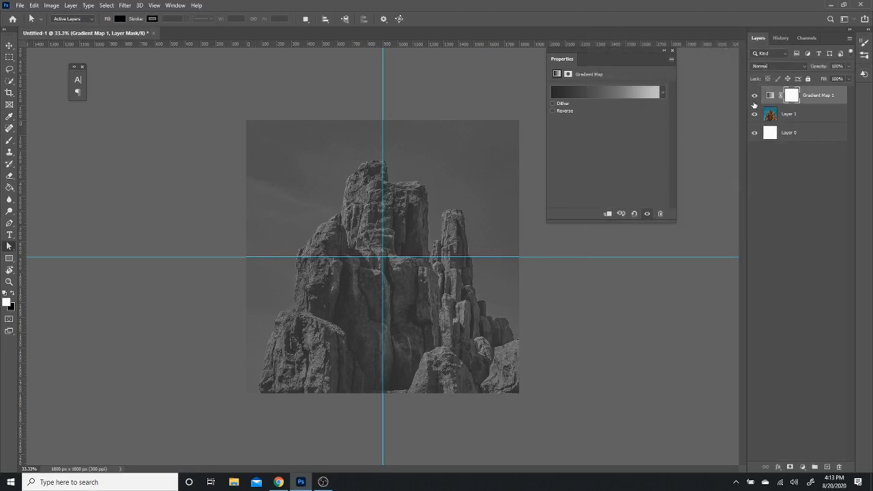
Step: Add a new layer and draw a tall black rectangle over the canvas centre
{"action": "left_click", "coordinate": [754, 95]}
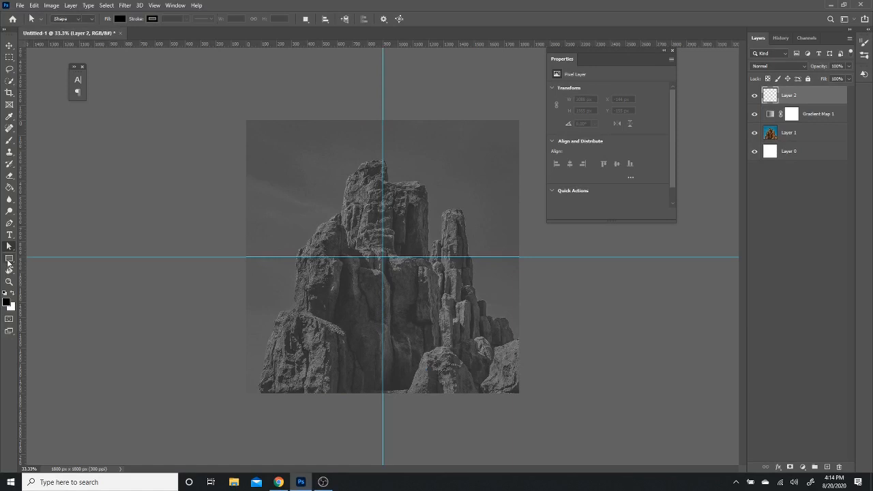
{"action": "left_click", "coordinate": [10, 259]}
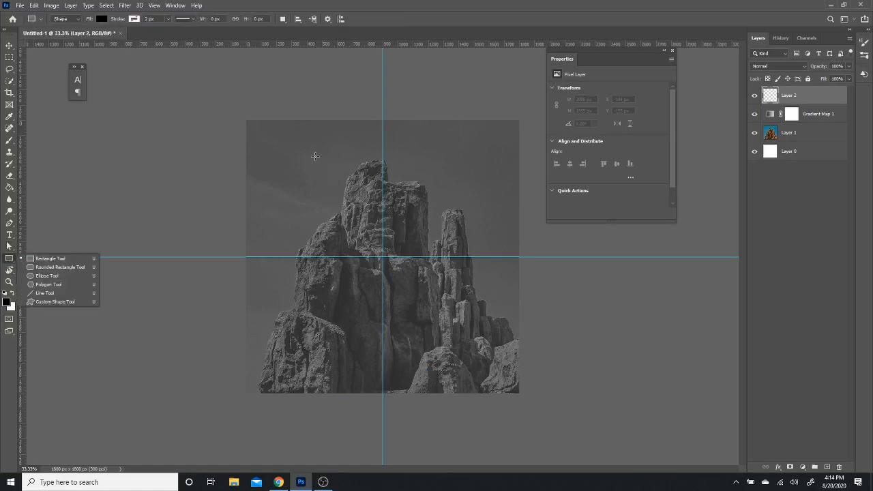
{"action": "left_click_drag", "start_coordinate": [315, 156], "coordinate": [446, 351]}
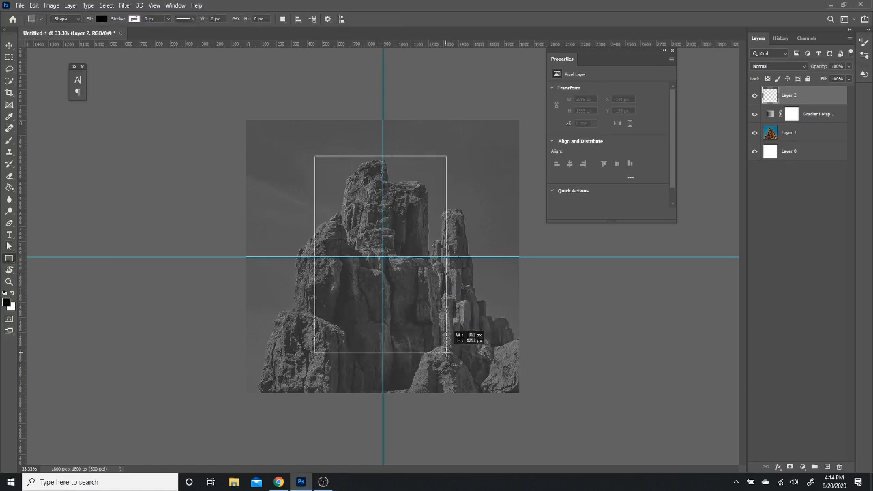
{"action": "left_click_drag", "start_coordinate": [314, 156], "coordinate": [449, 356]}
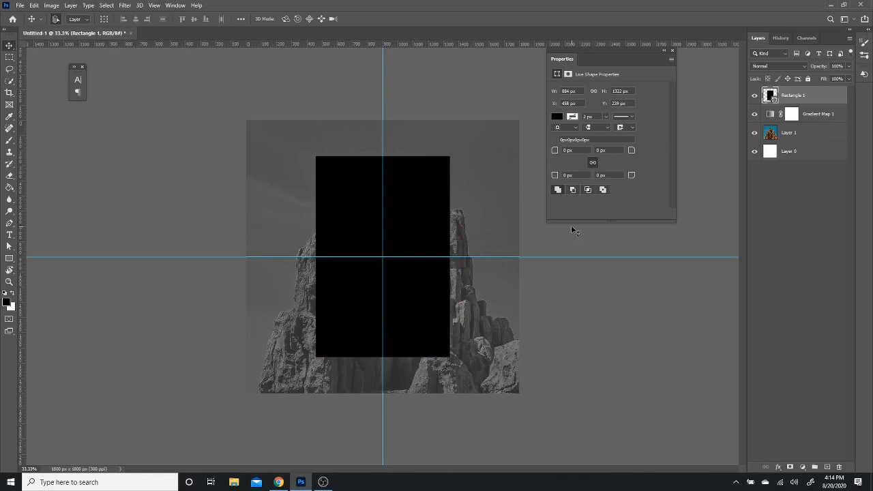
{"action": "left_click", "coordinate": [789, 151]}
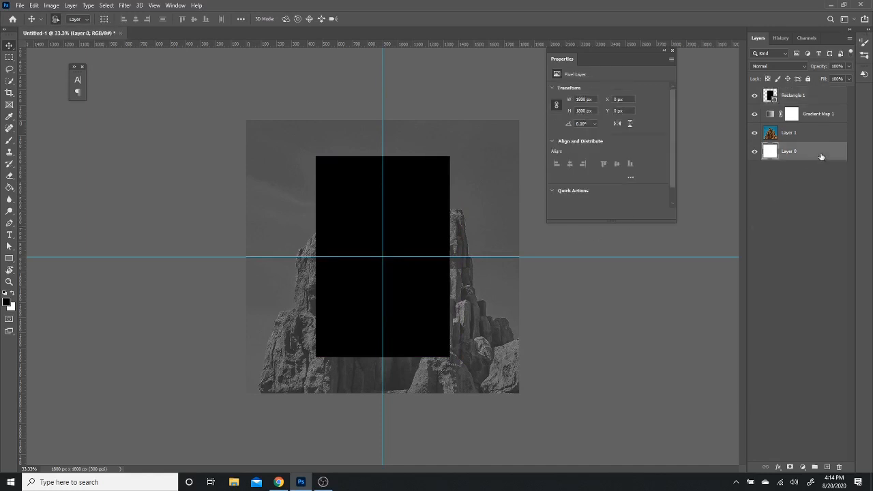
{"action": "left_click", "coordinate": [792, 95]}
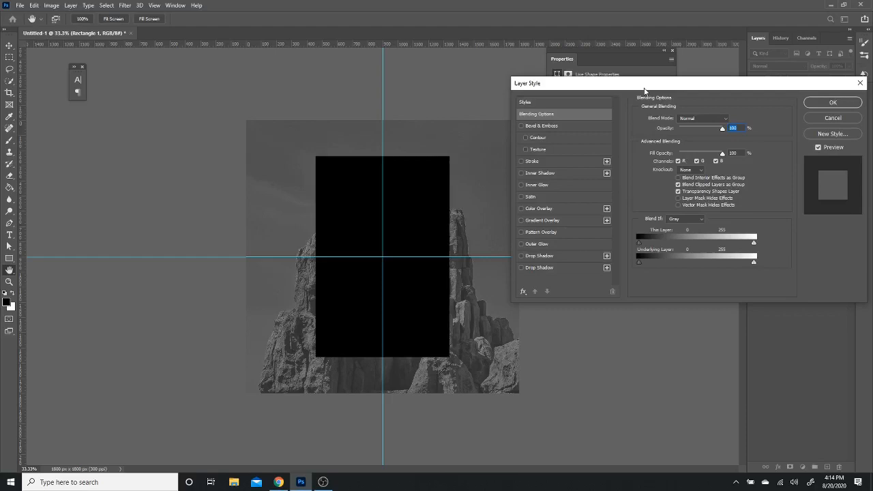
Step: Enable a Gradient Overlay on the rectangle using the Basics Foreground to Background preset
{"action": "left_click", "coordinate": [542, 220]}
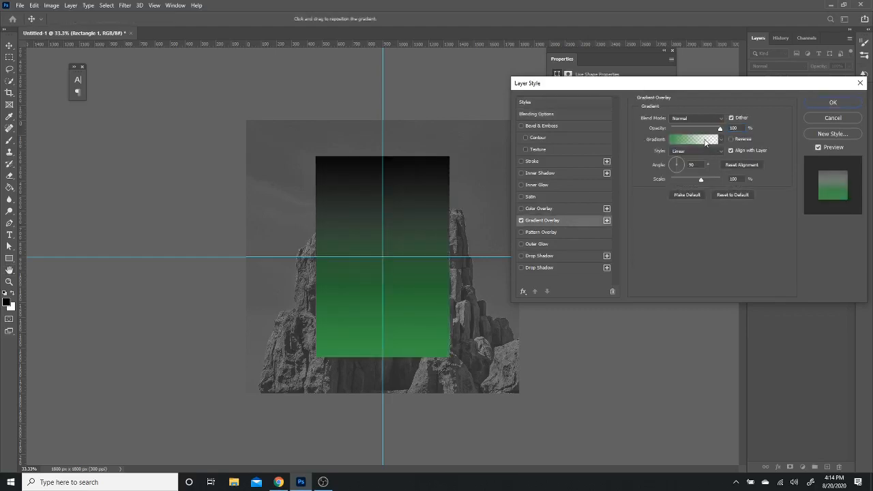
{"action": "left_click", "coordinate": [695, 139]}
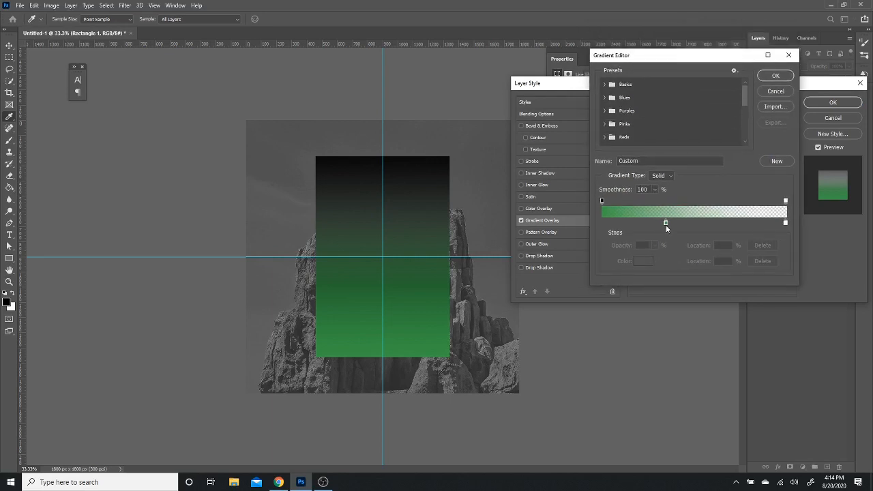
{"action": "left_click", "coordinate": [625, 84]}
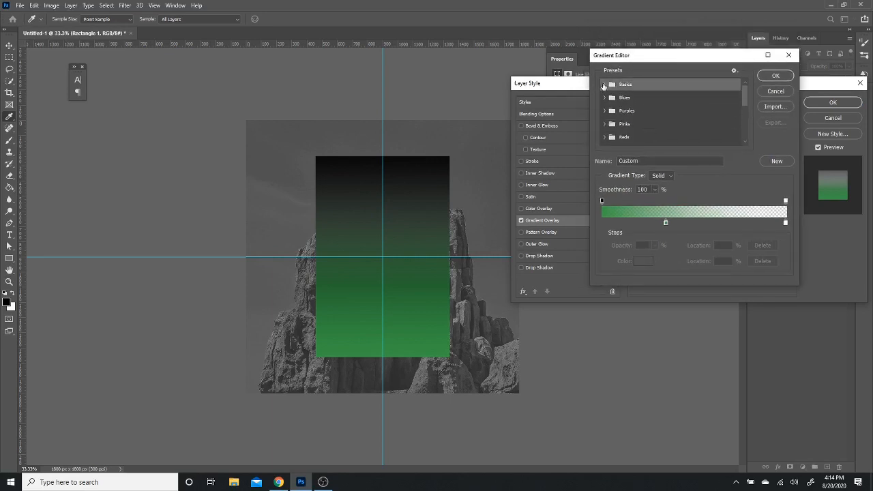
{"action": "left_click", "coordinate": [616, 97]}
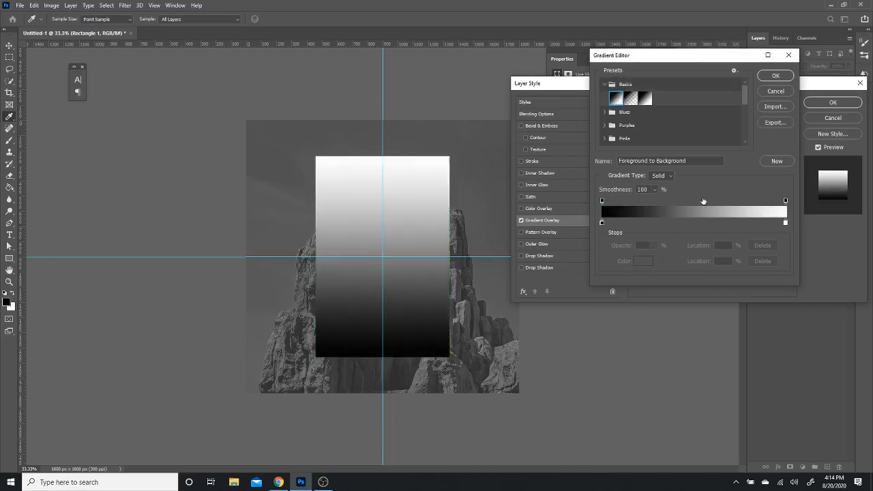
{"action": "left_click", "coordinate": [775, 75]}
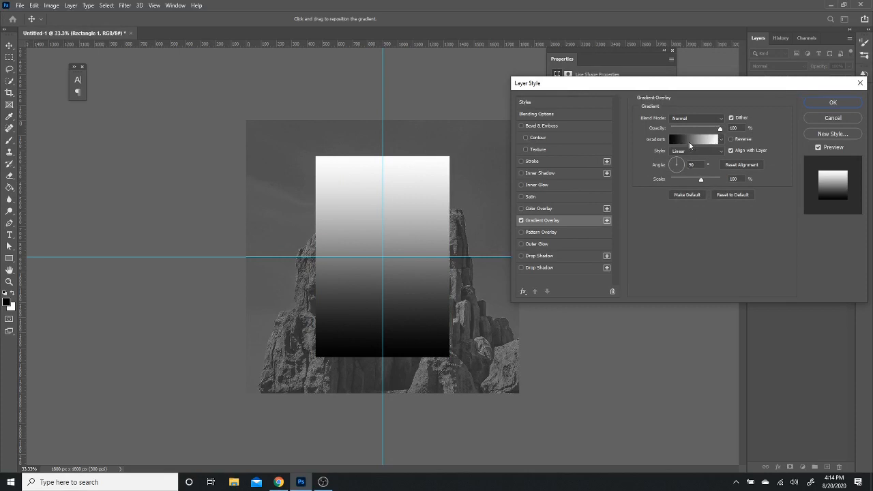
Step: Change the overlay gradient's dark stop to a deep burnt orange
{"action": "left_click", "coordinate": [692, 139]}
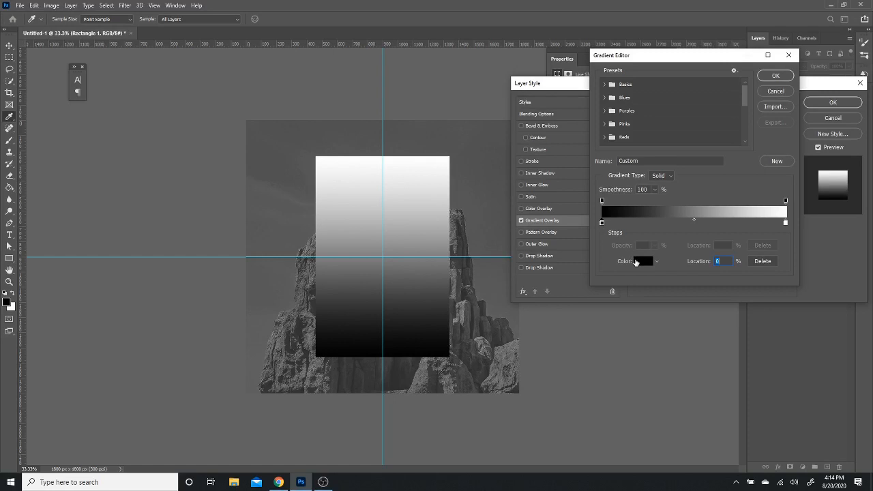
{"action": "left_click", "coordinate": [643, 260]}
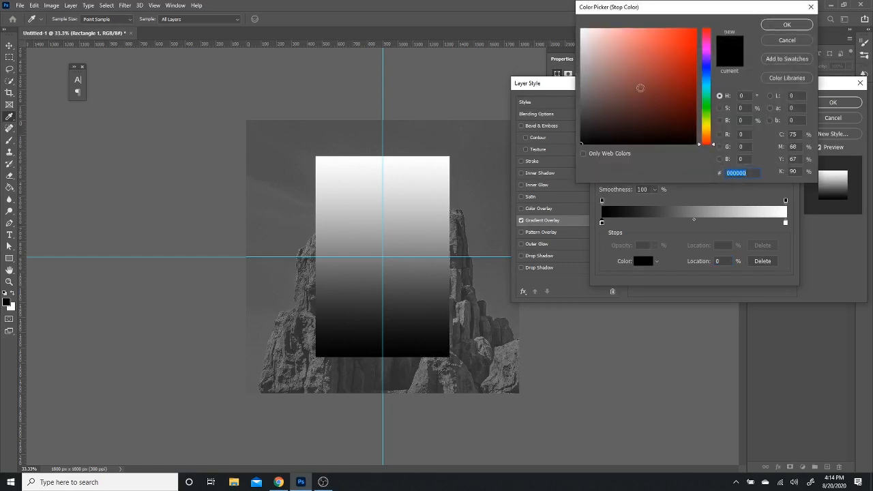
{"action": "left_click", "coordinate": [634, 47]}
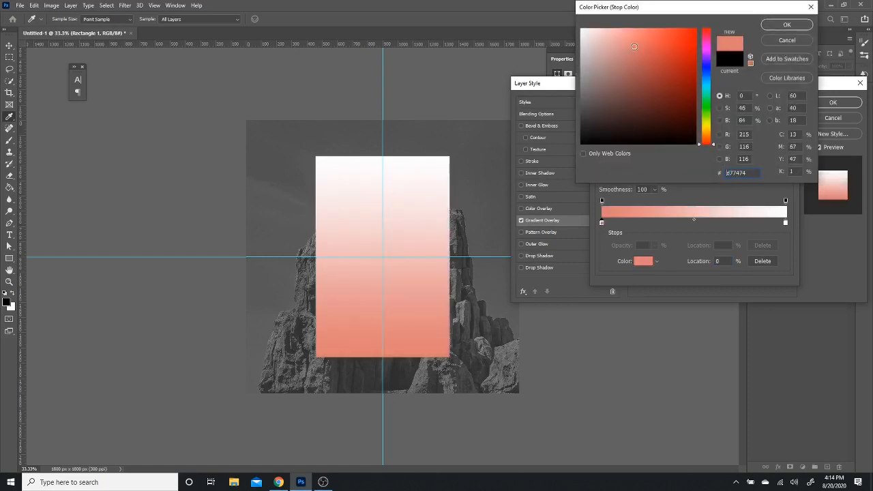
{"action": "left_click", "coordinate": [706, 133]}
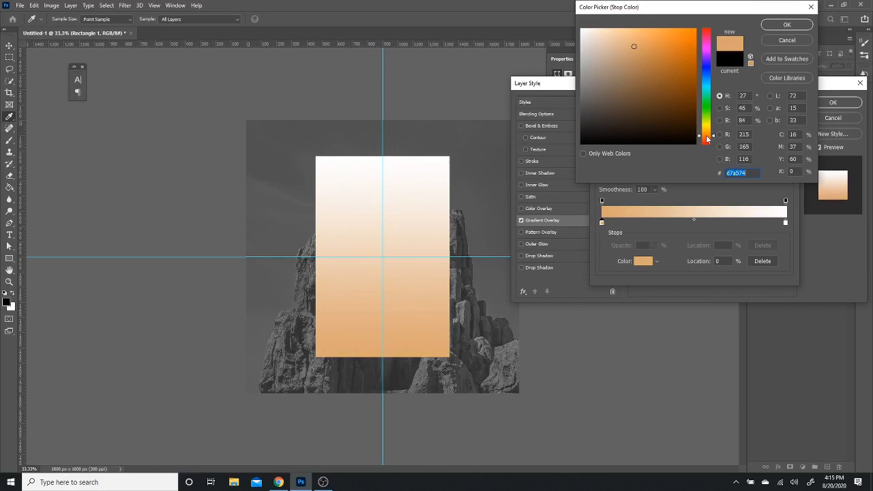
{"action": "left_click", "coordinate": [673, 64]}
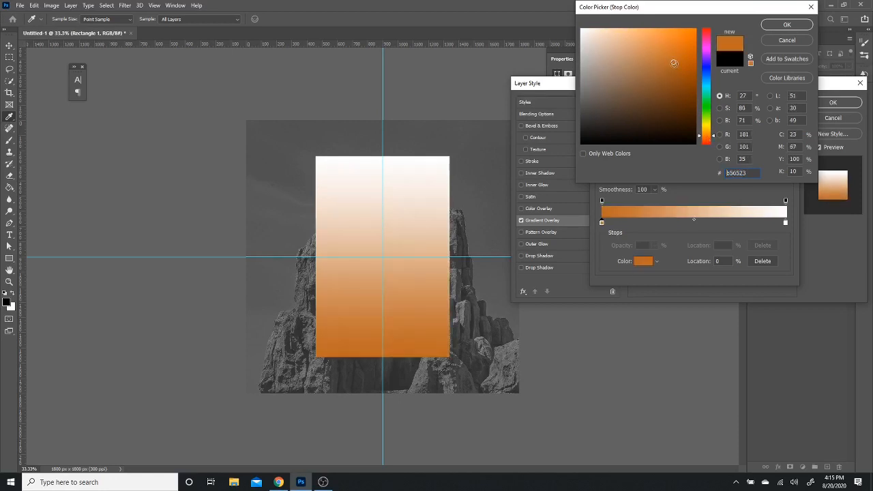
{"action": "left_click", "coordinate": [675, 61]}
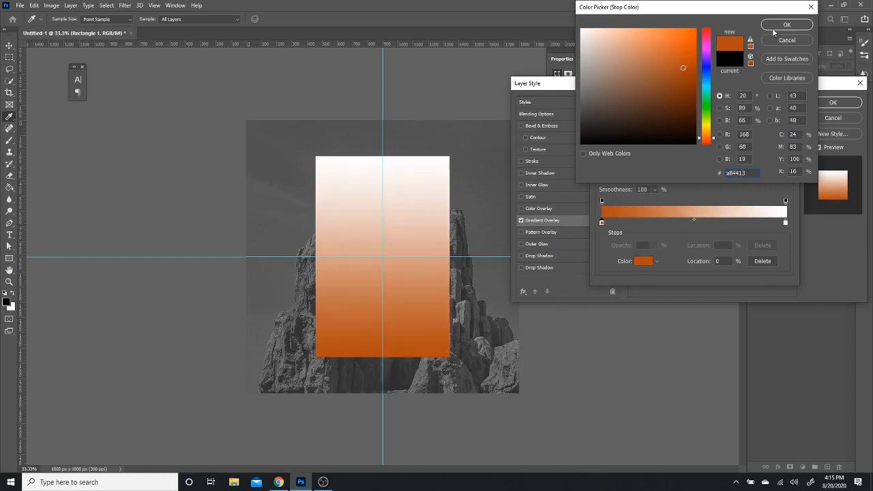
{"action": "left_click", "coordinate": [787, 25]}
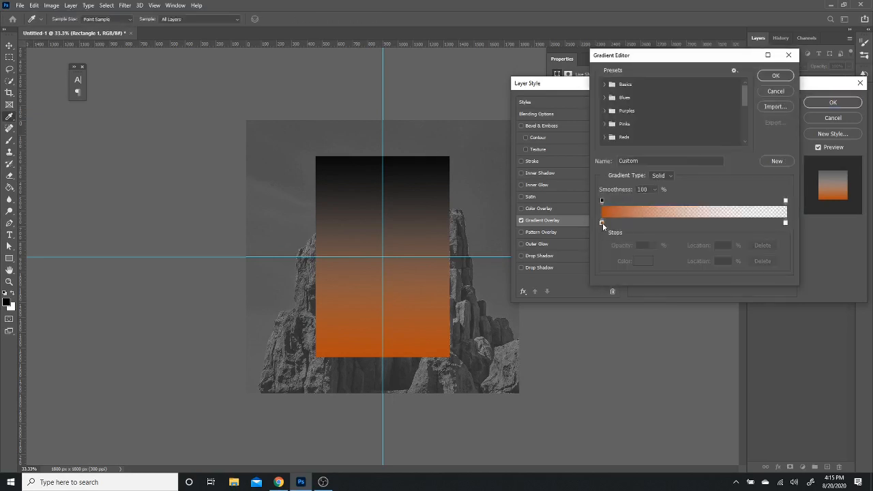
Step: Move the orange stop to 35% location and confirm the gradient edits
{"action": "left_click", "coordinate": [602, 223]}
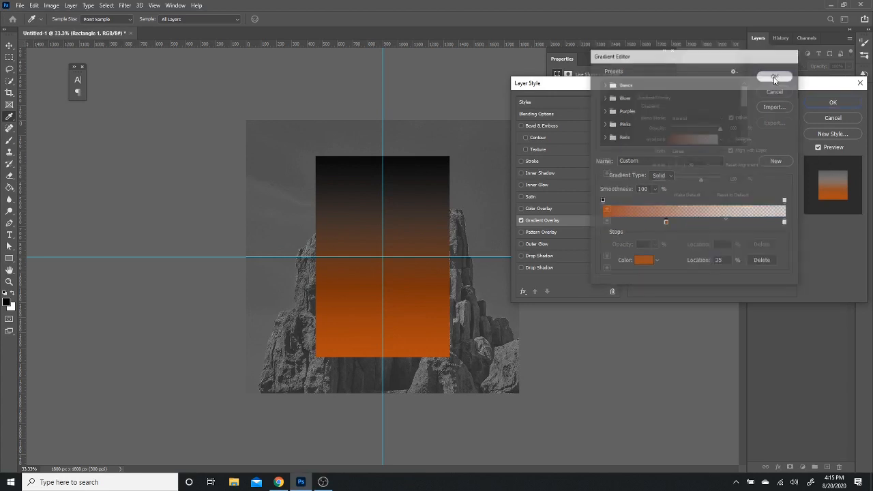
{"action": "left_click", "coordinate": [774, 76]}
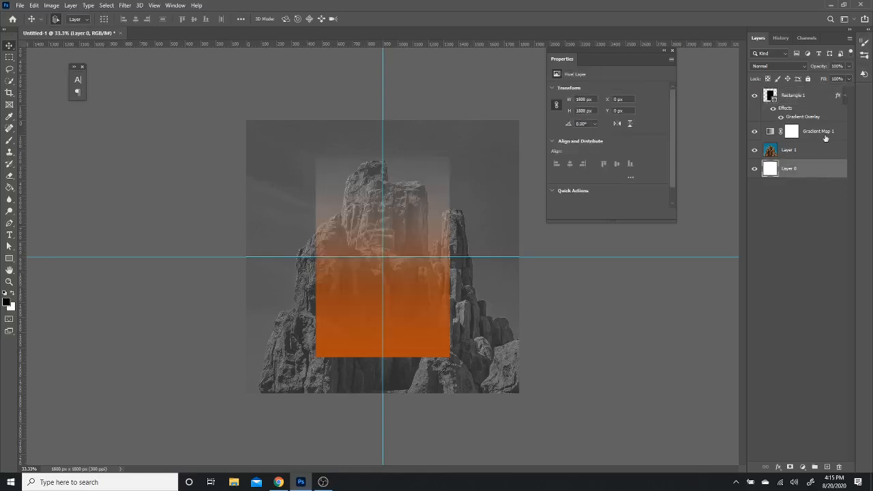
Step: Select the Rectangle 1 layer and bring up its Duplicate Layer option
{"action": "left_click", "coordinate": [793, 95]}
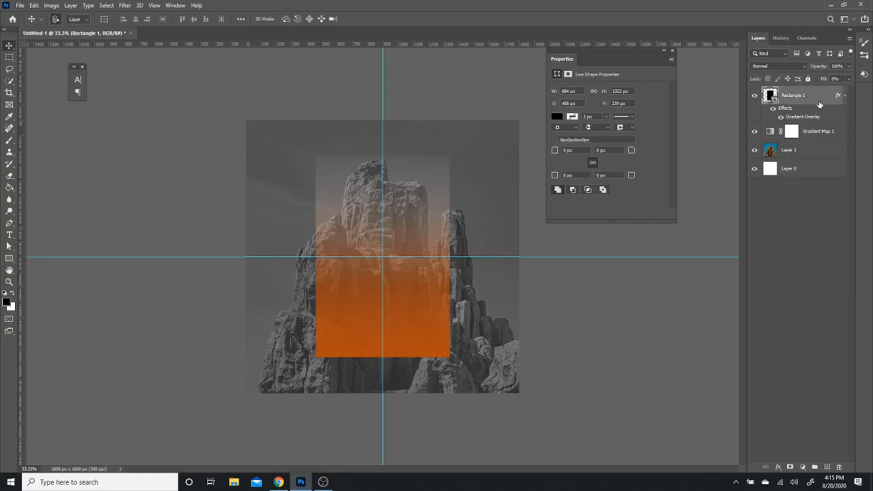
{"action": "mouse_move", "coordinate": [830, 375]}
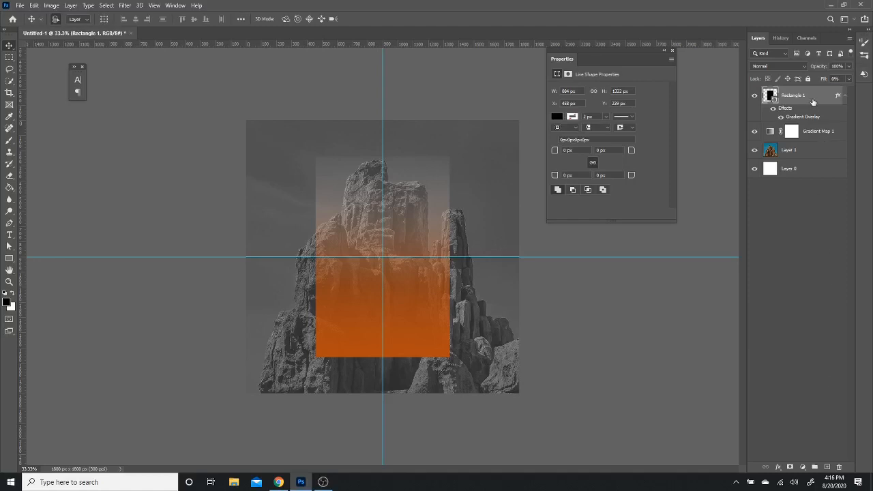
{"action": "right_click", "coordinate": [793, 95]}
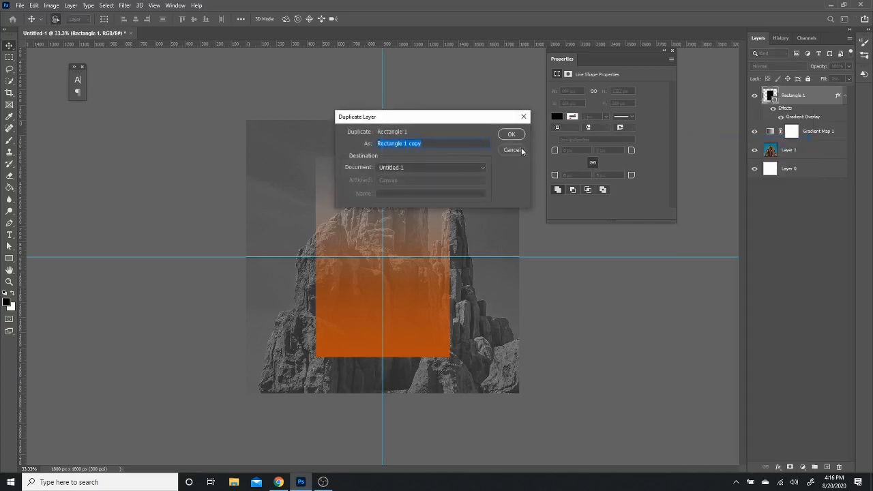
Step: Name the duplicate 'Shadow' and clear its gradient layer style
{"action": "type", "text": "Shad"}
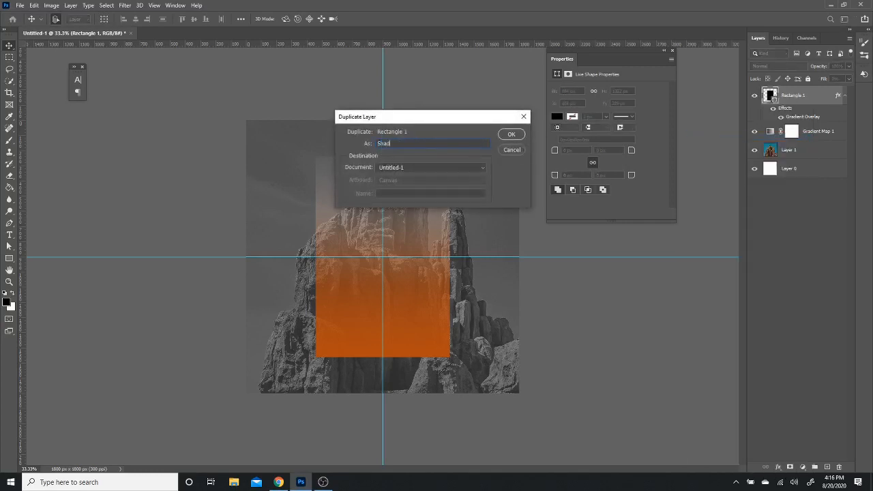
{"action": "left_click", "coordinate": [511, 134]}
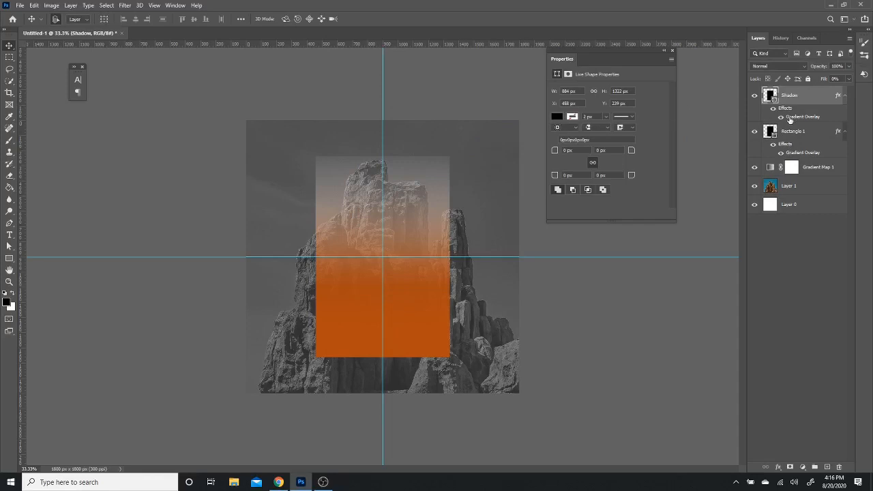
{"action": "right_click", "coordinate": [789, 95]}
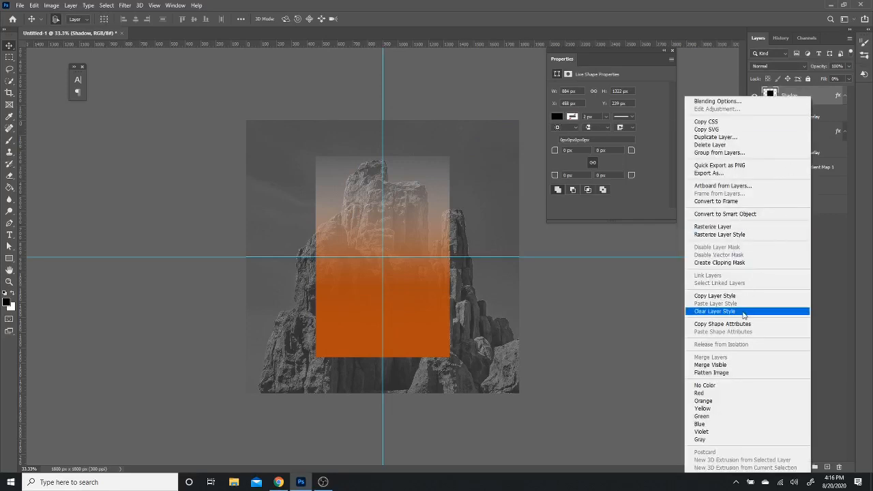
{"action": "left_click", "coordinate": [714, 311]}
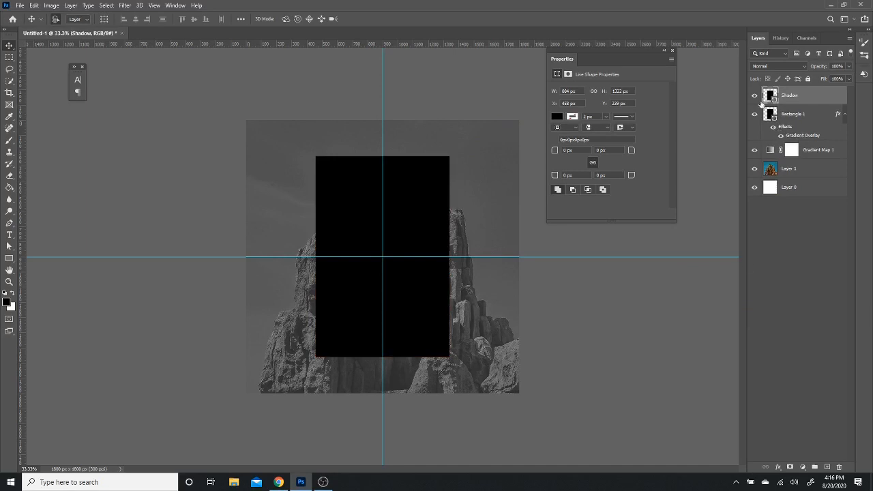
{"action": "mouse_move", "coordinate": [754, 96]}
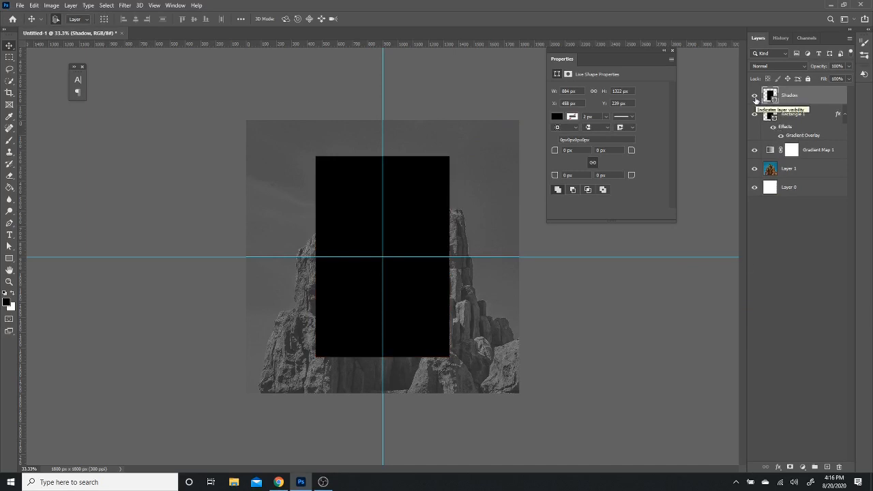
Step: Place the black Shadow layer beneath Rectangle 1, offset left and down
{"action": "key", "text": "Ctrl+t"}
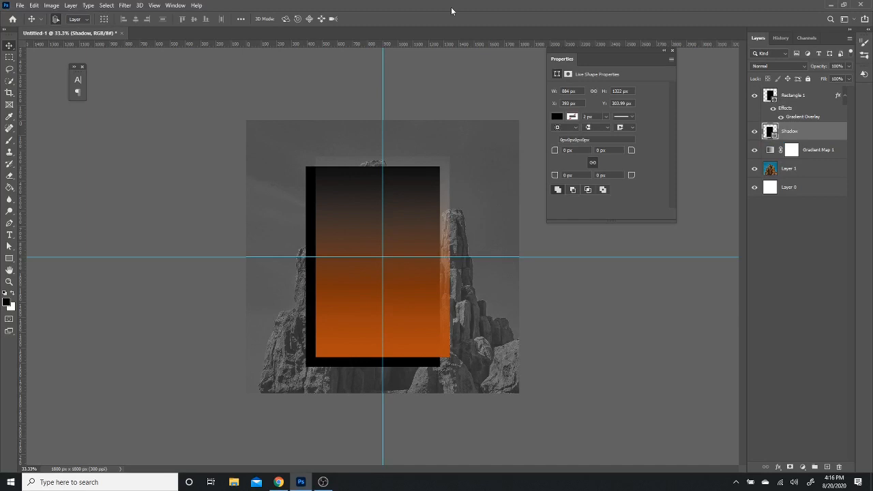
{"action": "left_click", "coordinate": [125, 5]}
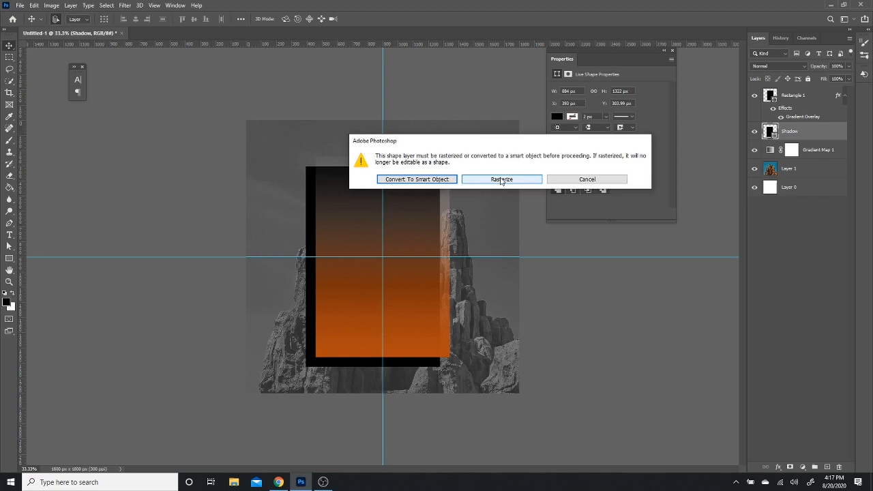
Step: Rasterize the Shadow shape and apply a 50-pixel Gaussian Blur
{"action": "left_click", "coordinate": [501, 178]}
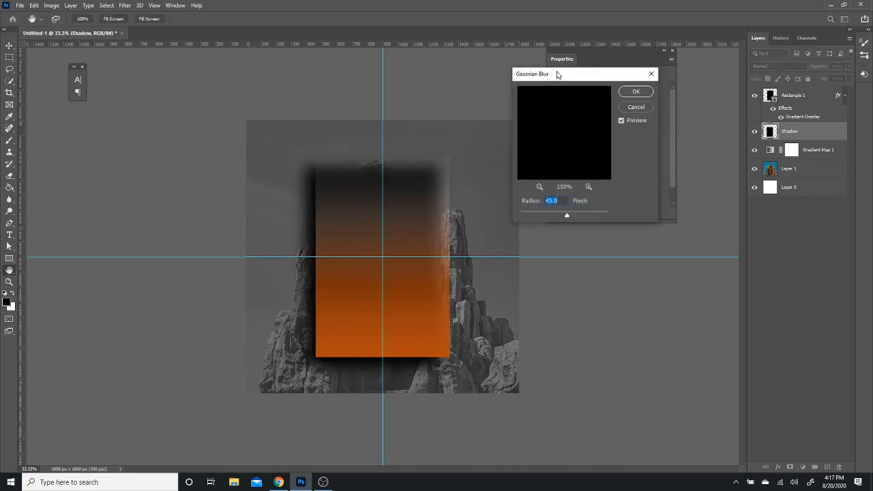
{"action": "left_click_drag", "start_coordinate": [538, 74], "coordinate": [573, 73]}
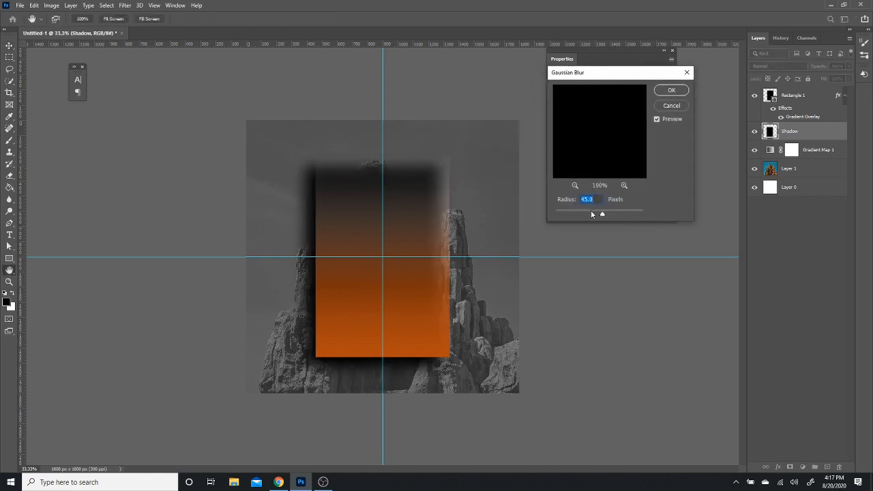
{"action": "left_click_drag", "start_coordinate": [602, 213], "coordinate": [598, 213]}
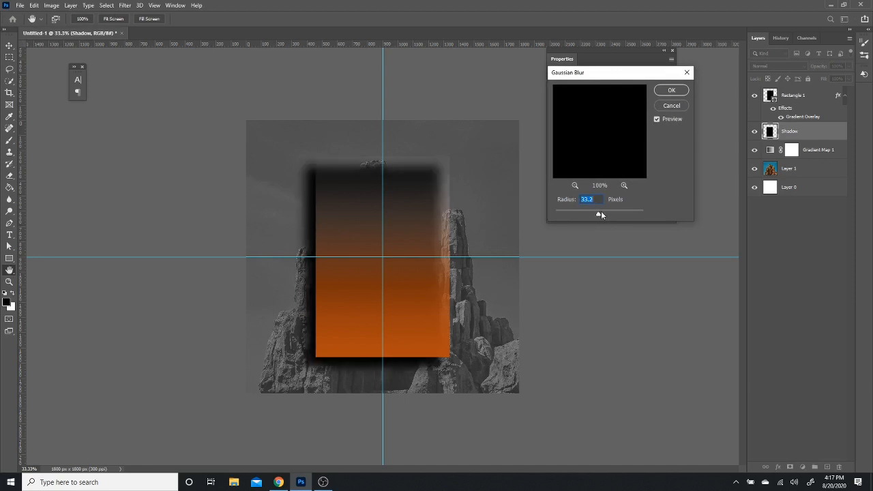
{"action": "left_click_drag", "start_coordinate": [599, 213], "coordinate": [574, 213]}
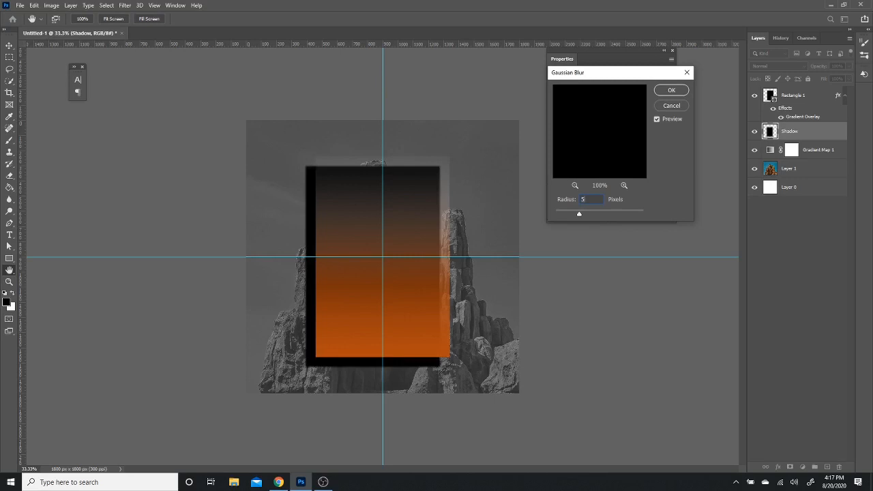
{"action": "type", "text": "50"}
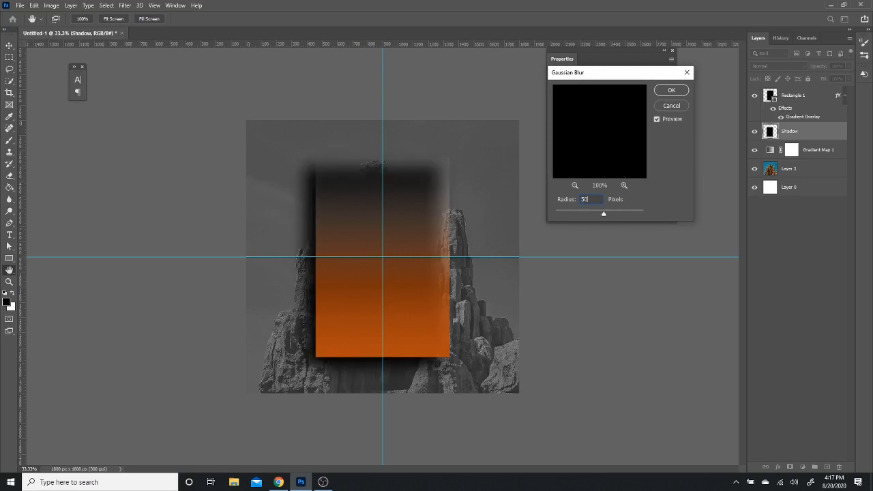
{"action": "left_click", "coordinate": [670, 89]}
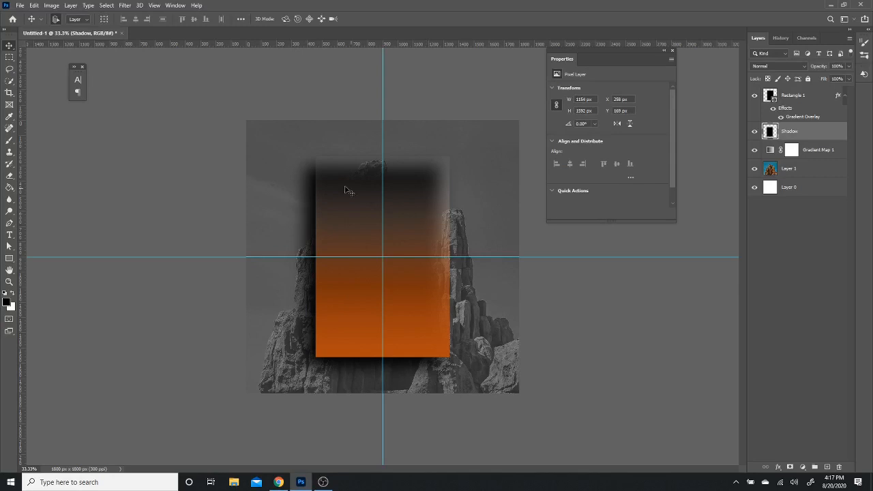
{"action": "mouse_move", "coordinate": [411, 240]}
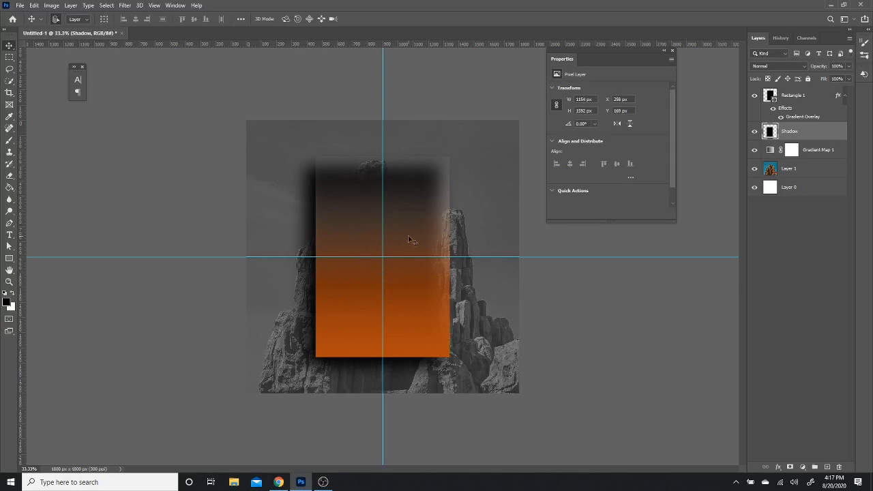
{"action": "mouse_move", "coordinate": [756, 102]}
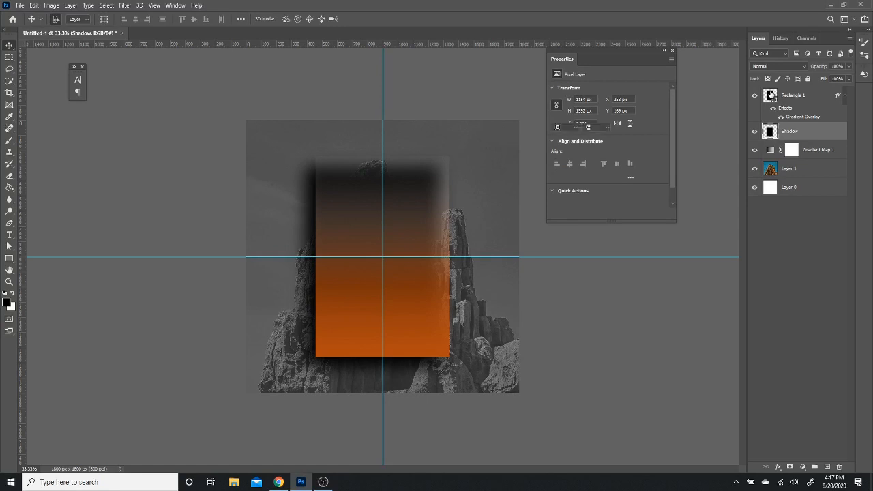
Step: Mask the Shadow layer with Rectangle 1's outline and invert that mask
{"action": "left_click", "coordinate": [793, 95]}
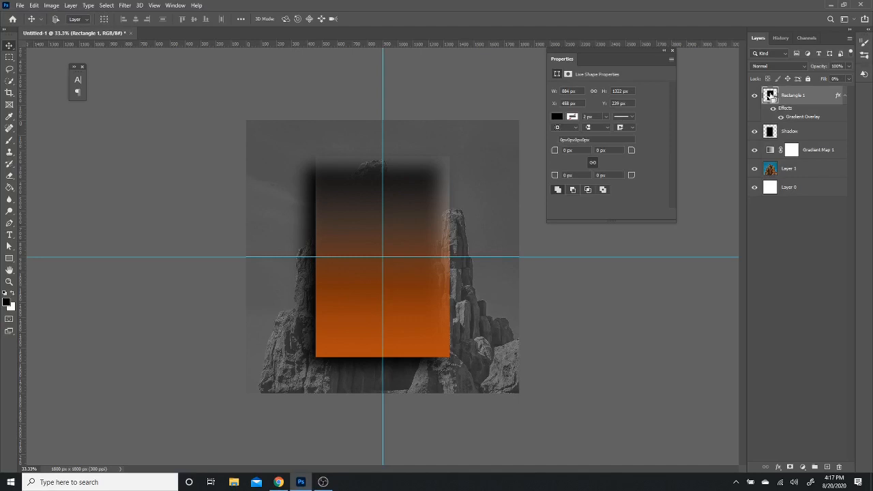
{"action": "left_click", "coordinate": [770, 95]}
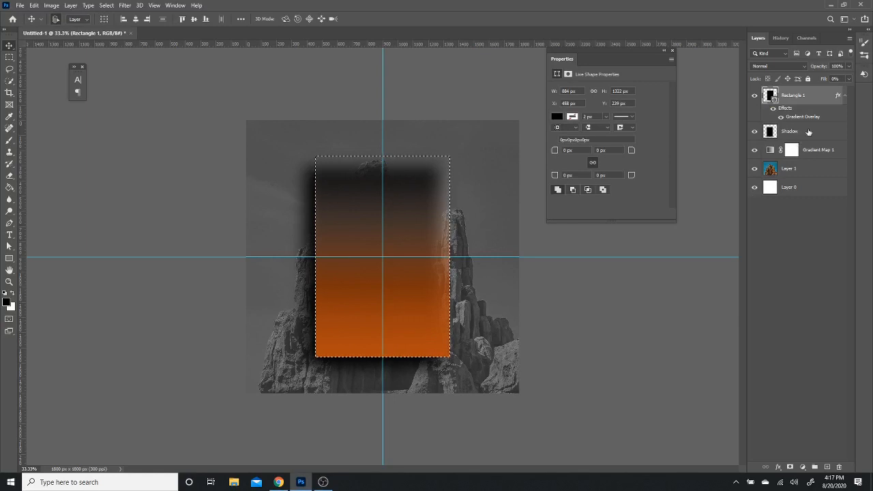
{"action": "left_click", "coordinate": [788, 131]}
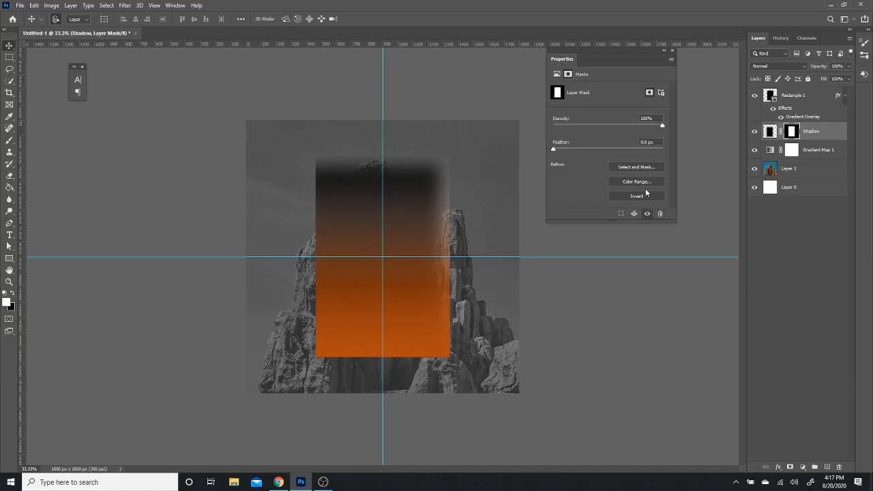
{"action": "mouse_move", "coordinate": [827, 178]}
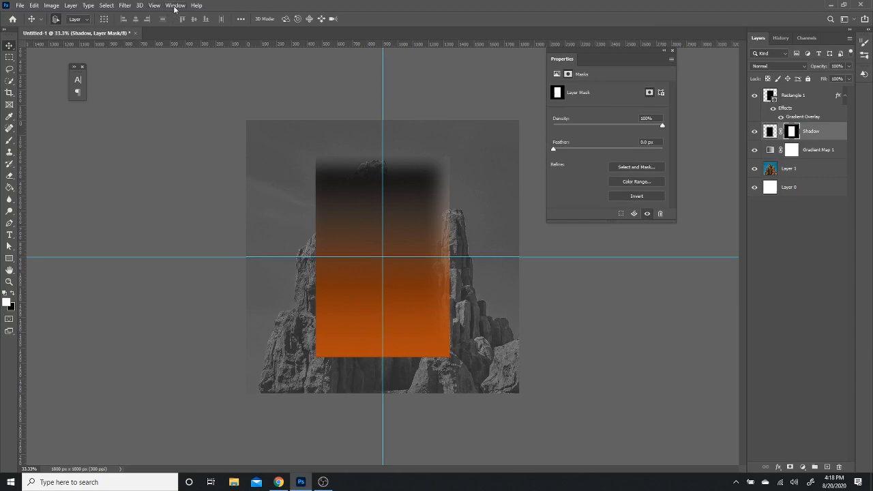
{"action": "left_click", "coordinate": [176, 6]}
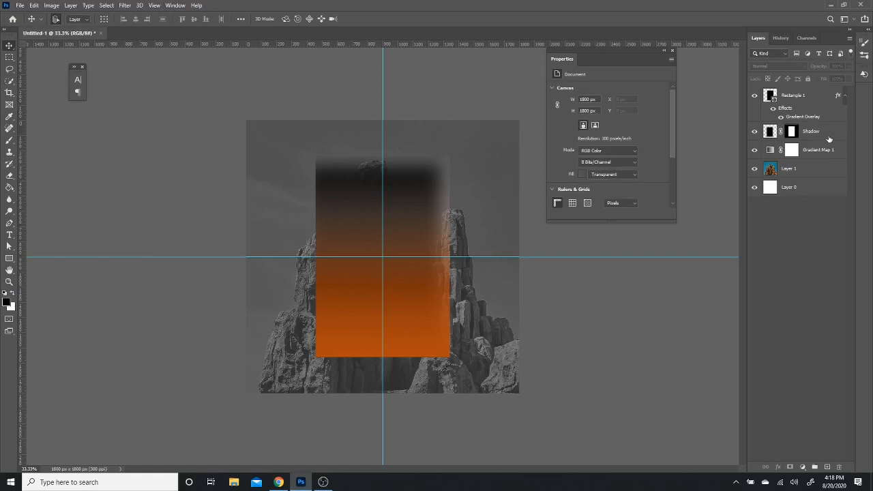
{"action": "left_click", "coordinate": [792, 131]}
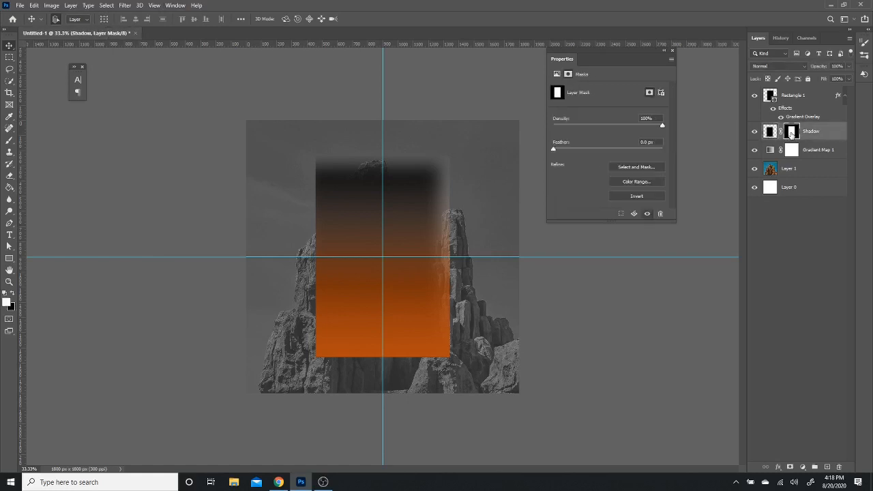
{"action": "left_click", "coordinate": [636, 196]}
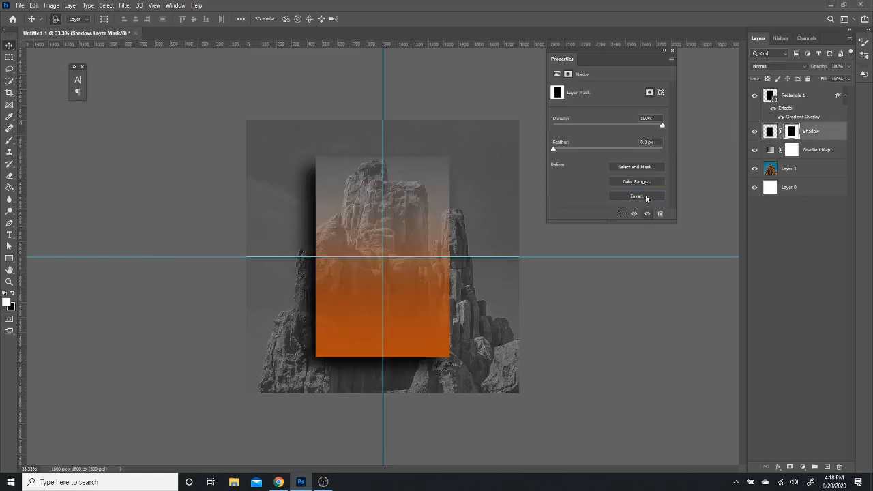
{"action": "left_click", "coordinate": [636, 195]}
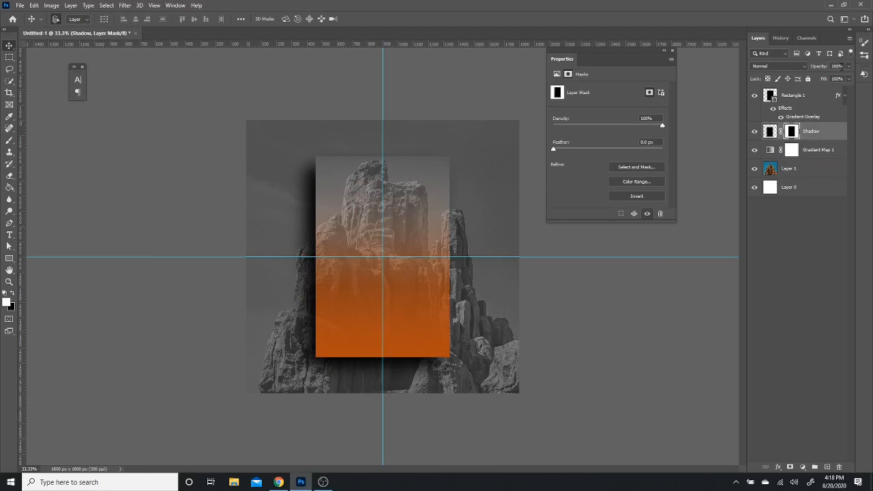
Step: Lower the Shadow layer's opacity to 80% and close the mask properties
{"action": "left_click", "coordinate": [837, 67]}
{"action": "type", "text": "80"}
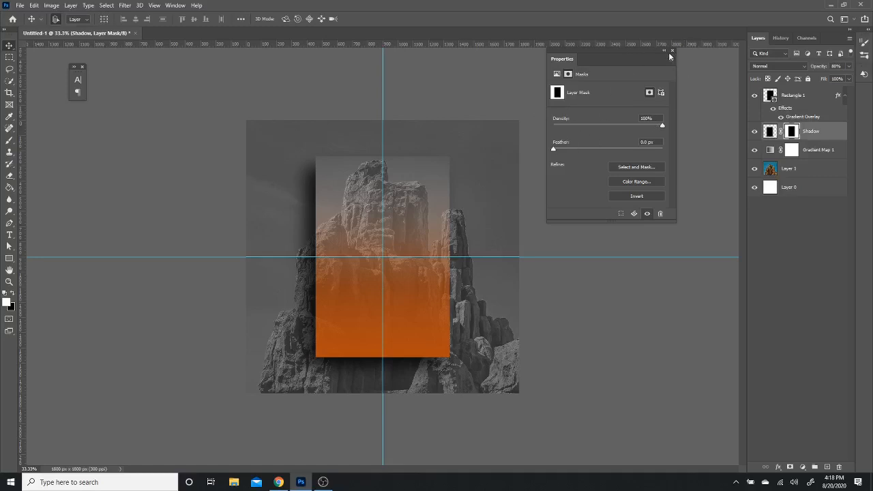
{"action": "left_click", "coordinate": [671, 51]}
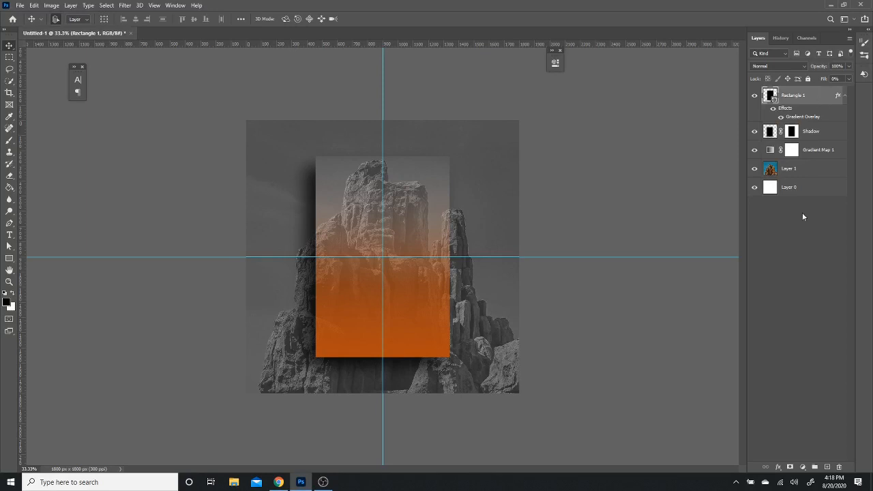
Step: Add a text layer and replace the placeholder with 'CANYON'
{"action": "left_click", "coordinate": [827, 466]}
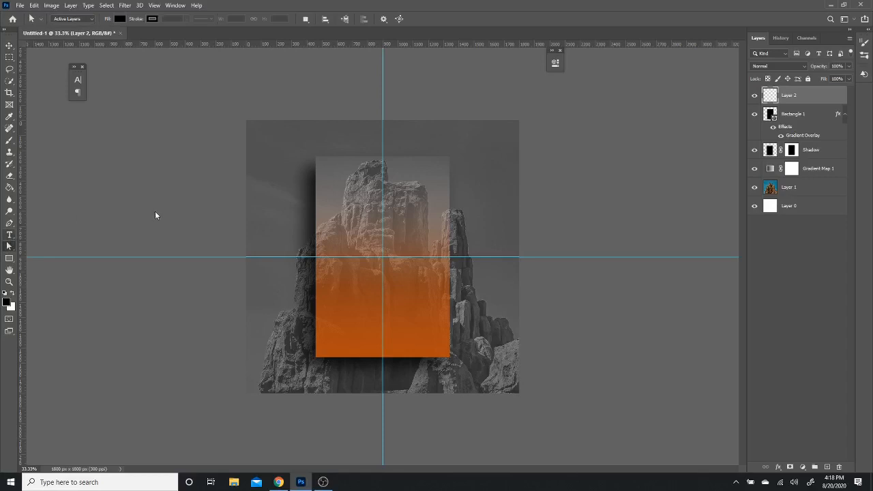
{"action": "type", "text": "LOREM IPSUM"}
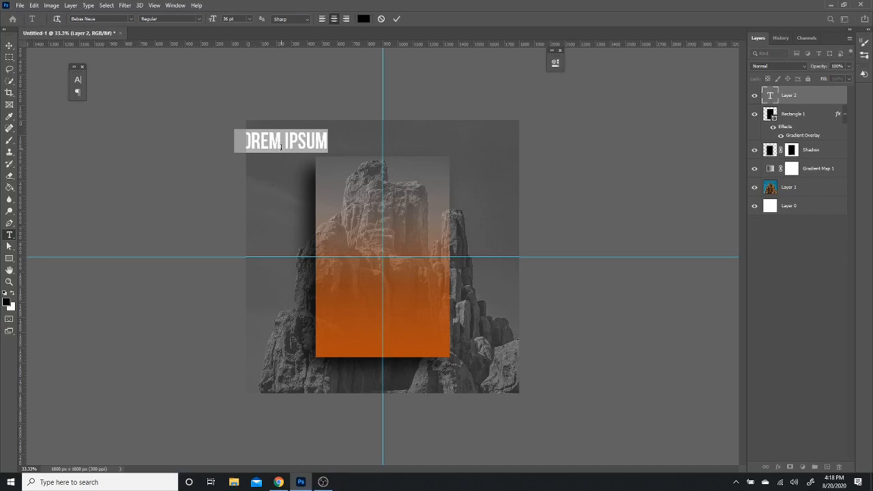
{"action": "left_click", "coordinate": [281, 141]}
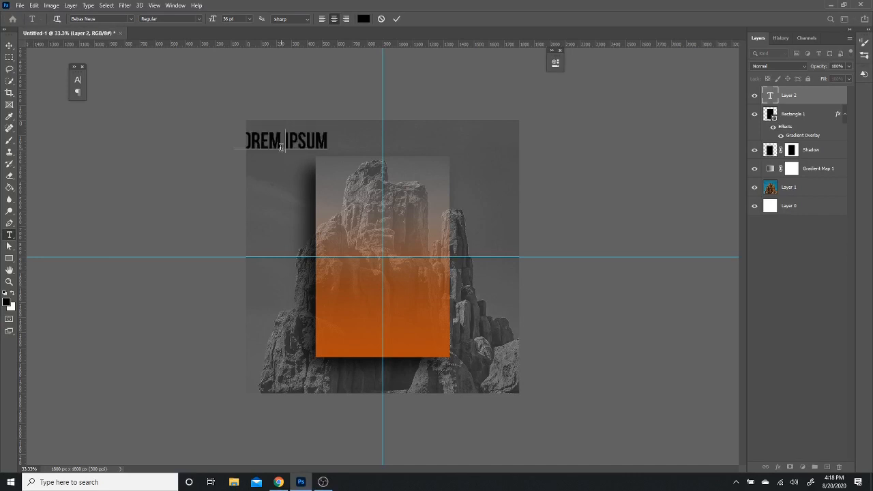
{"action": "type", "text": "CANYON"}
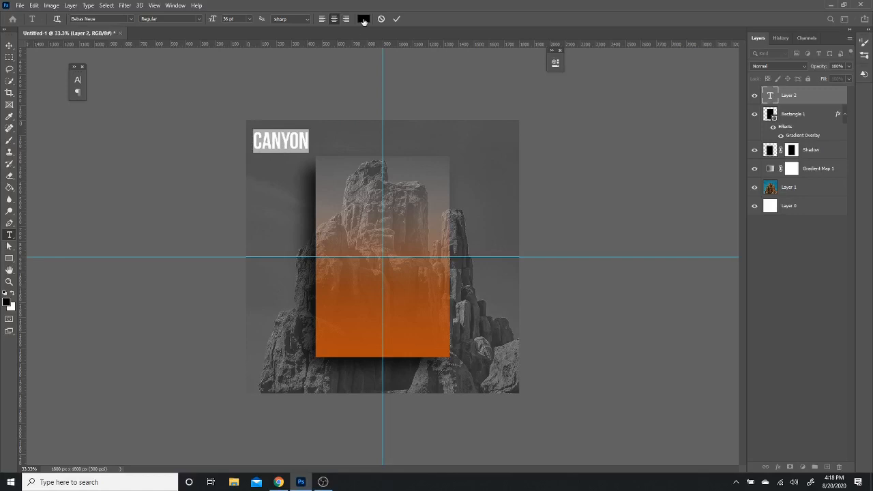
Step: Make the CANYON text white and move it to the rectangle's bottom-left
{"action": "left_click", "coordinate": [362, 18]}
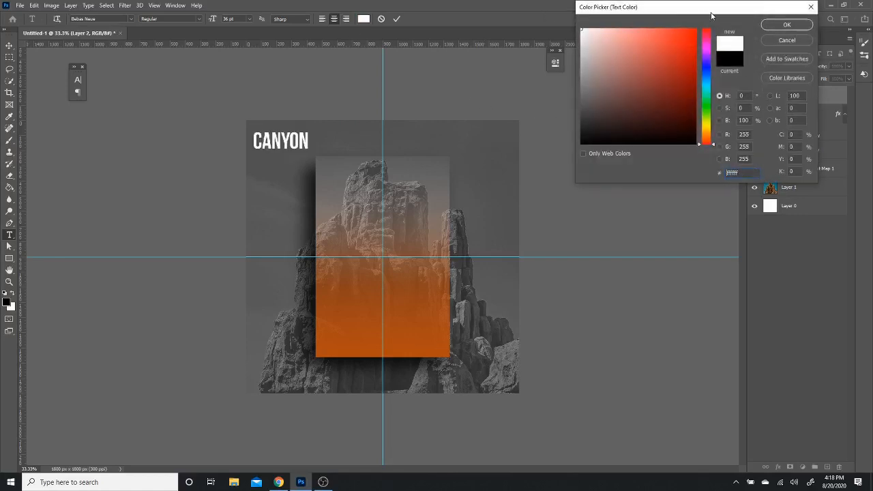
{"action": "left_click", "coordinate": [786, 24]}
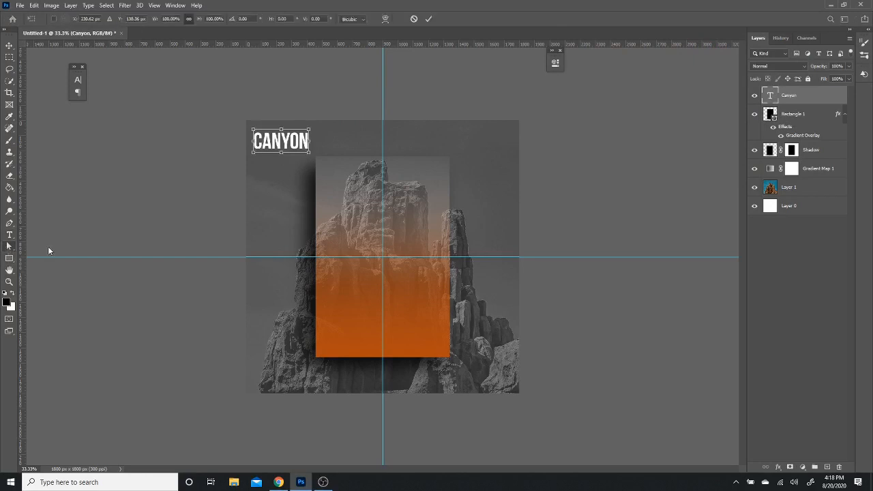
{"action": "left_click_drag", "start_coordinate": [279, 141], "coordinate": [337, 304]}
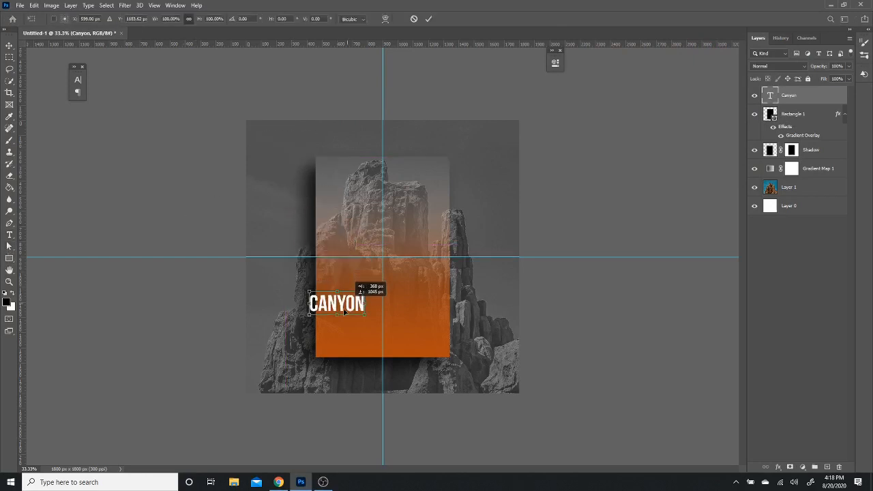
{"action": "left_click_drag", "start_coordinate": [337, 302], "coordinate": [346, 344]}
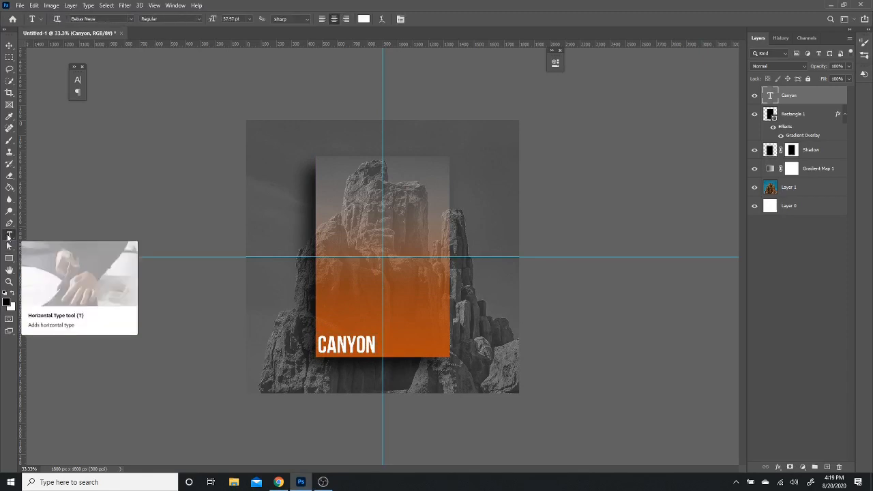
{"action": "mouse_move", "coordinate": [150, 129]}
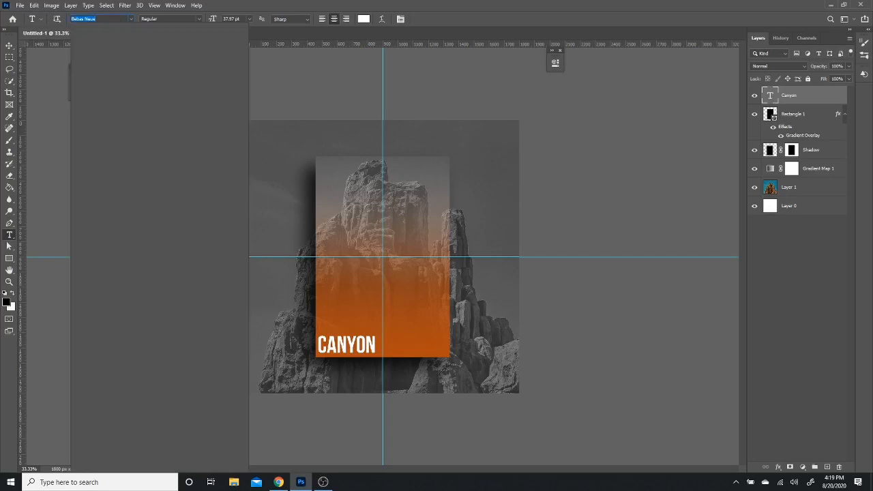
{"action": "left_click", "coordinate": [103, 18]}
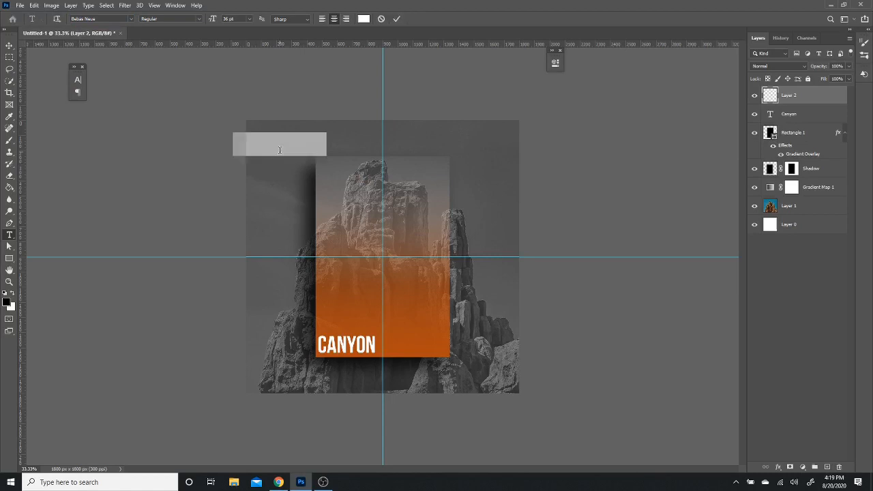
Step: Add 'ARCHAIC' in Calibri Light above CANYON, scaled to match its width
{"action": "type", "text": "LOREM IPSUM"}
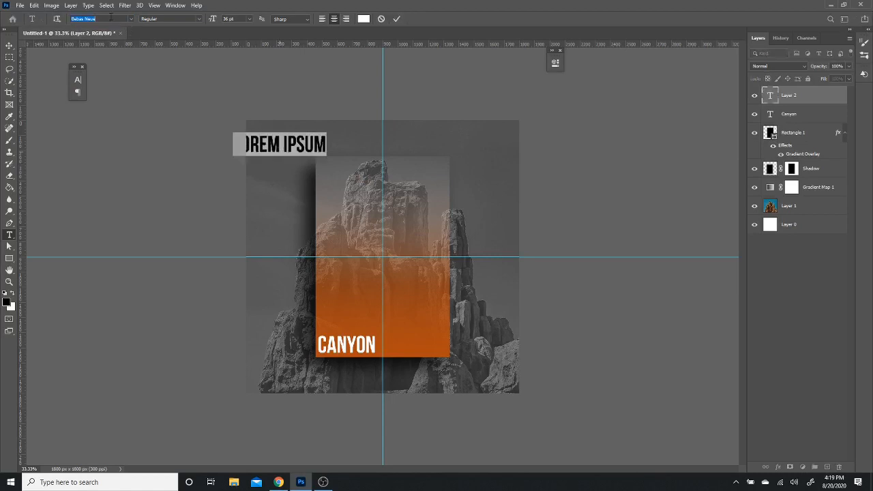
{"action": "left_click", "coordinate": [103, 18]}
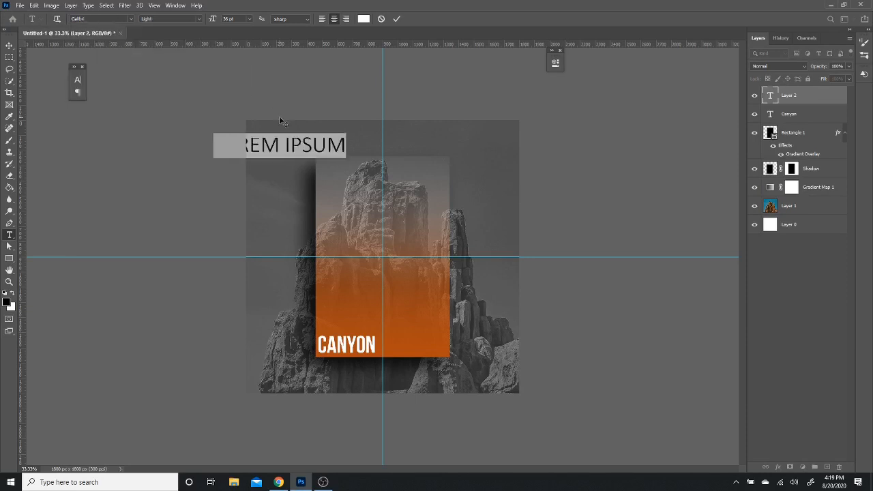
{"action": "mouse_move", "coordinate": [360, 151]}
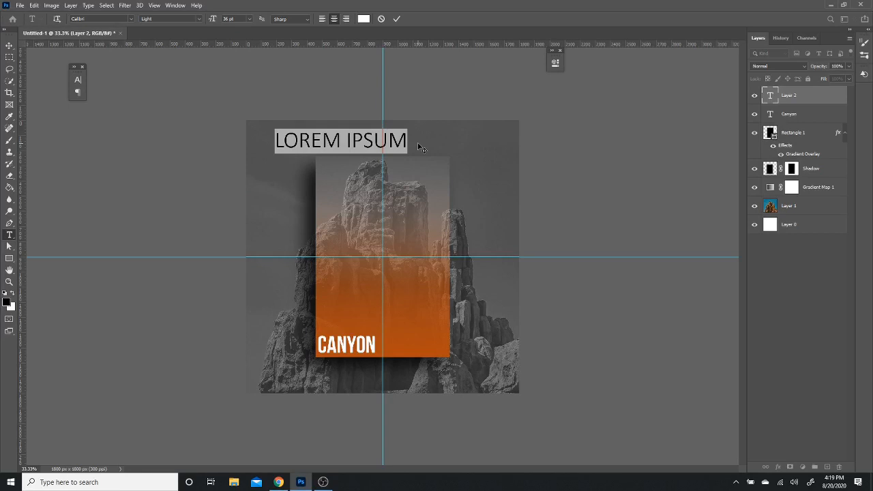
{"action": "type", "text": "ARCHAIC"}
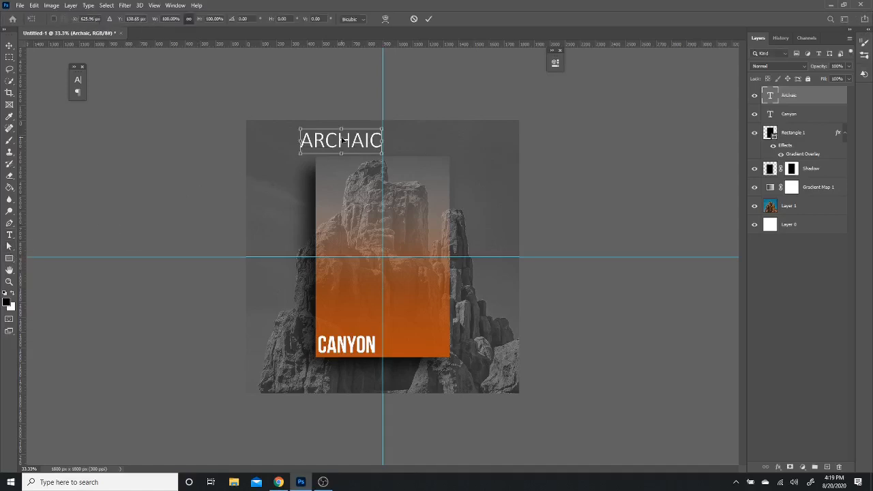
{"action": "left_click_drag", "start_coordinate": [341, 141], "coordinate": [358, 332]}
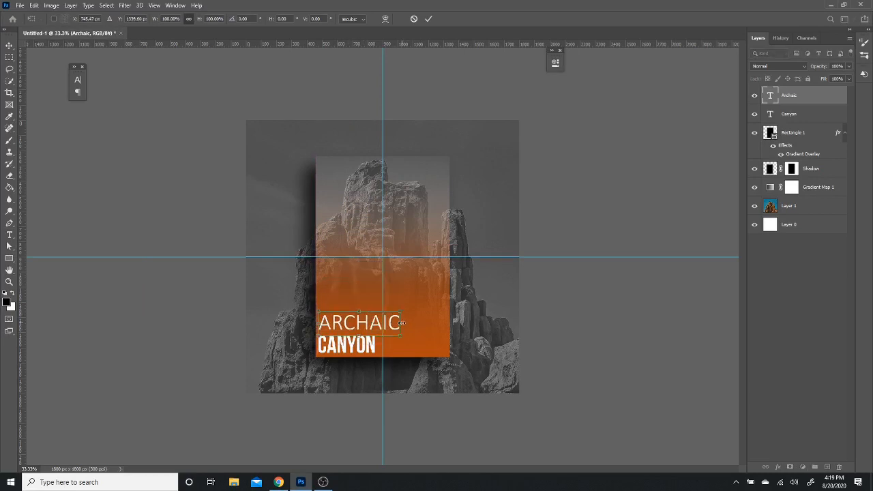
{"action": "left_click_drag", "start_coordinate": [403, 322], "coordinate": [379, 322]}
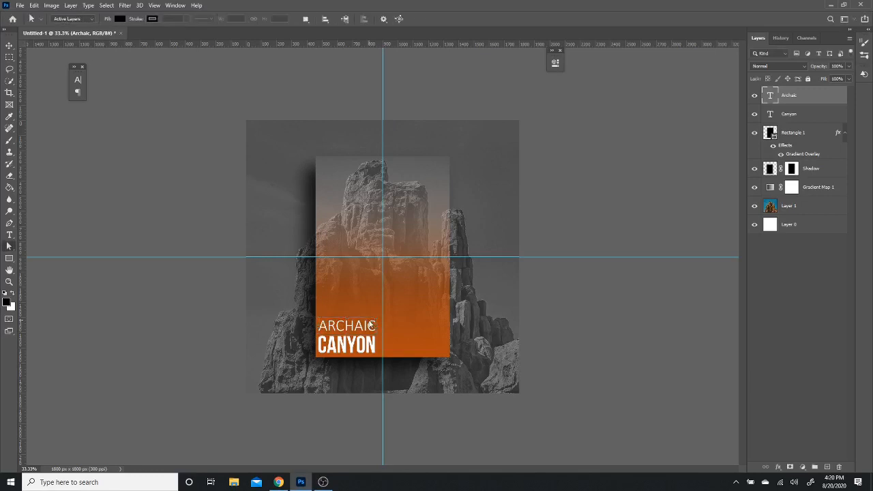
Step: Remove the centre guides using View > Clear Guides
{"action": "left_click", "coordinate": [154, 5]}
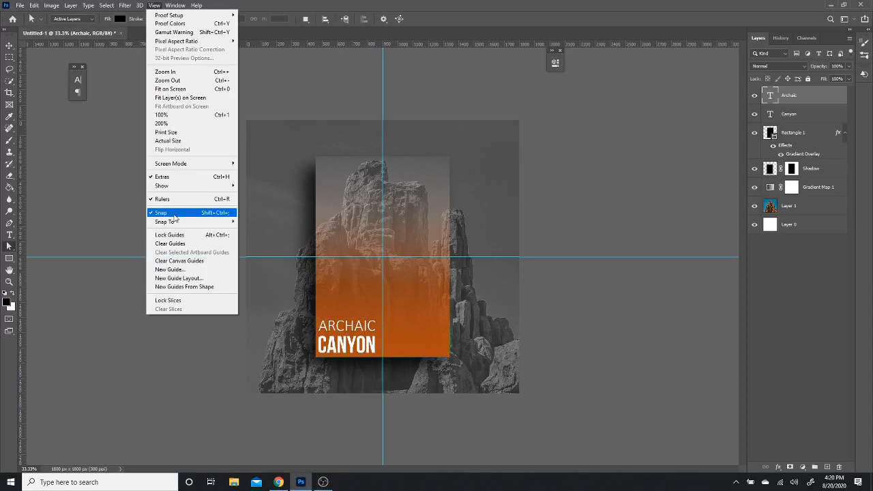
{"action": "left_click", "coordinate": [161, 213]}
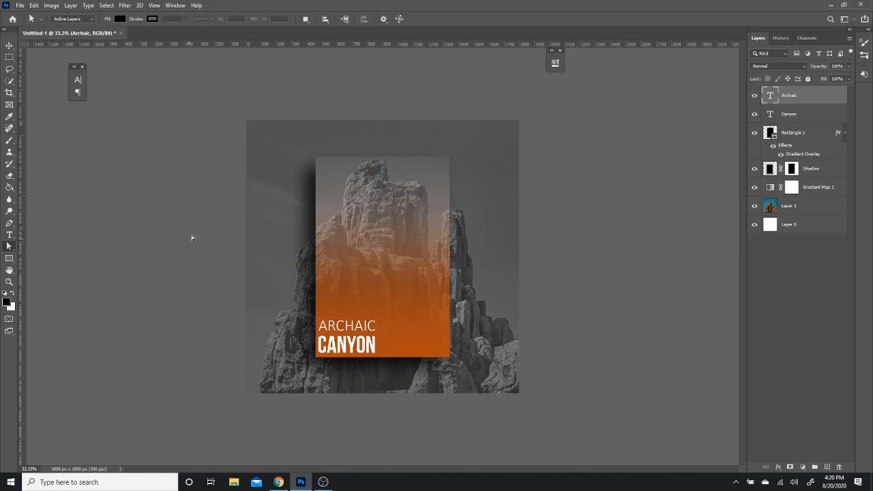